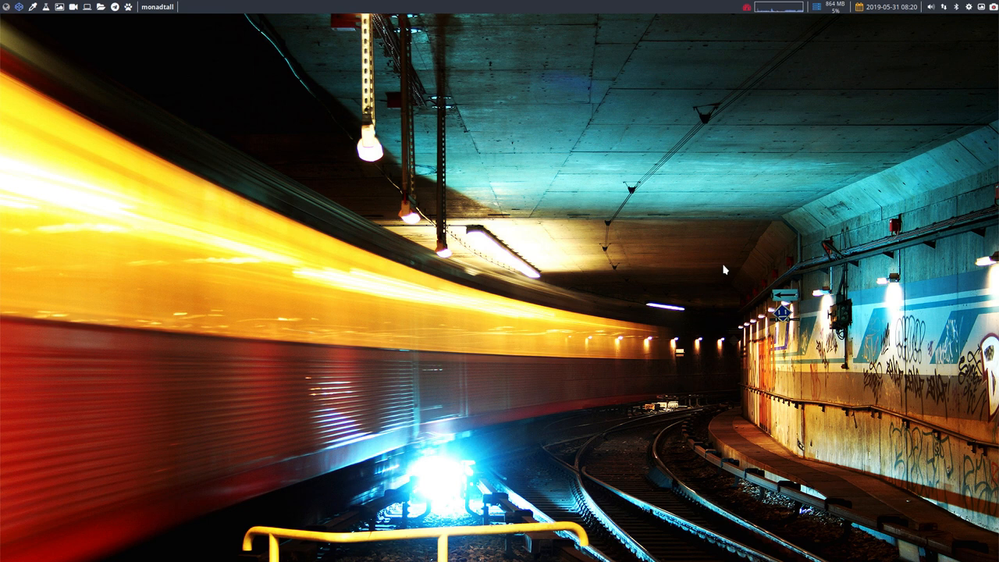
pyautogui.moveTo(965, 25)
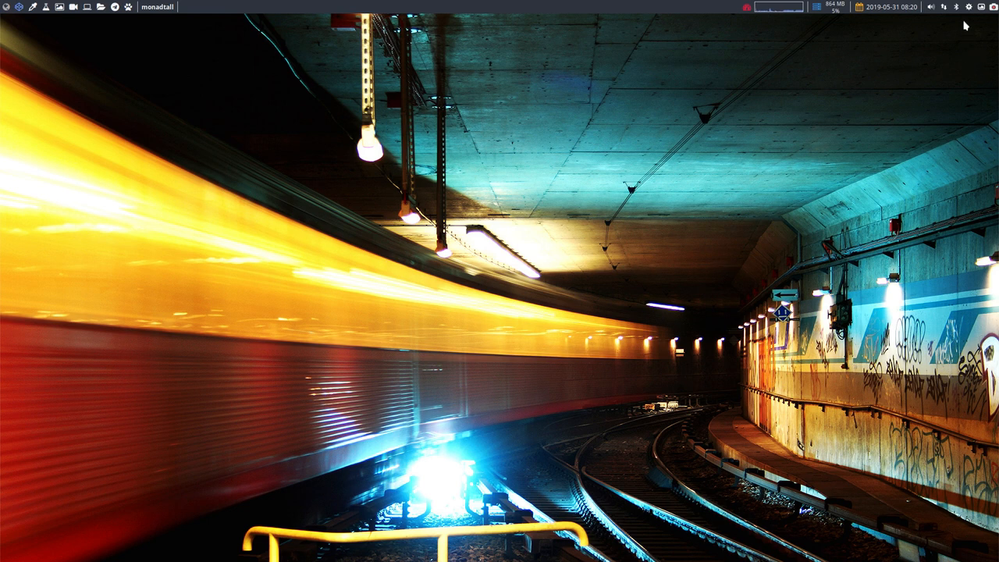
# View the current tunnel-train wallpaper at Desktoppr.co from the Variety tray menu.
pyautogui.click(982, 6)
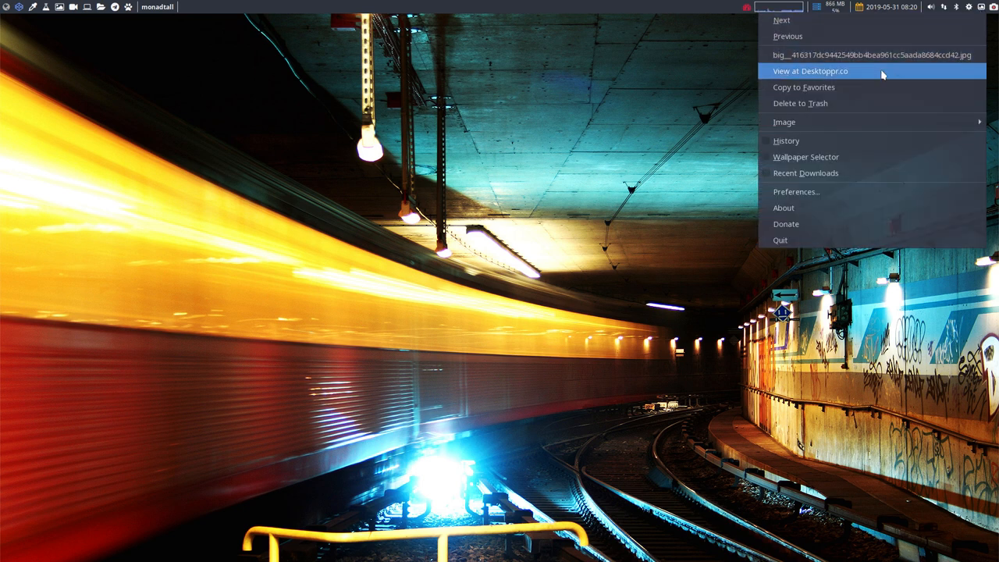
pyautogui.moveTo(849, 75)
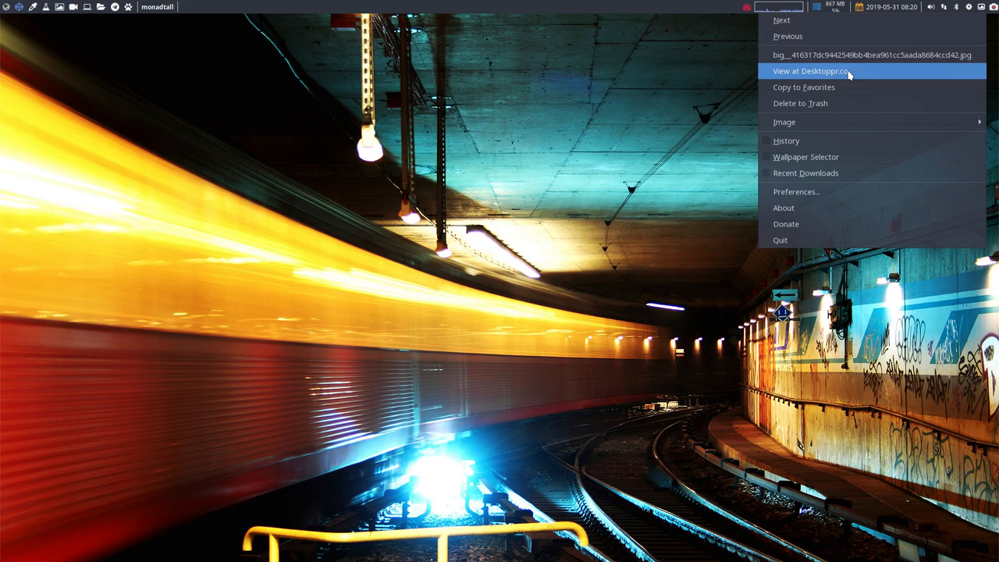
pyautogui.click(811, 72)
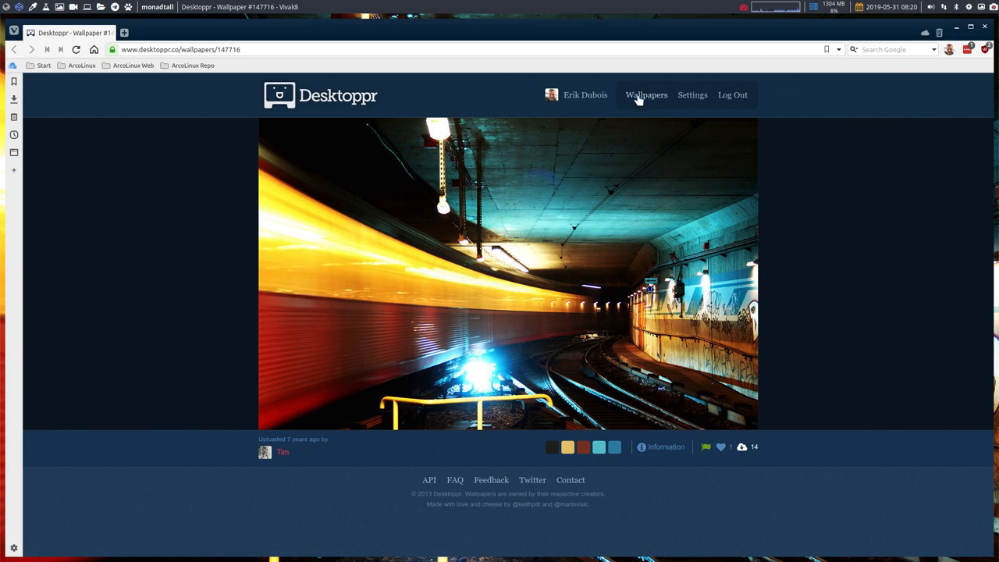
# Browse the Wallpapers gallery, then view your own profile's wallpaper collection and sync activity.
pyautogui.click(643, 95)
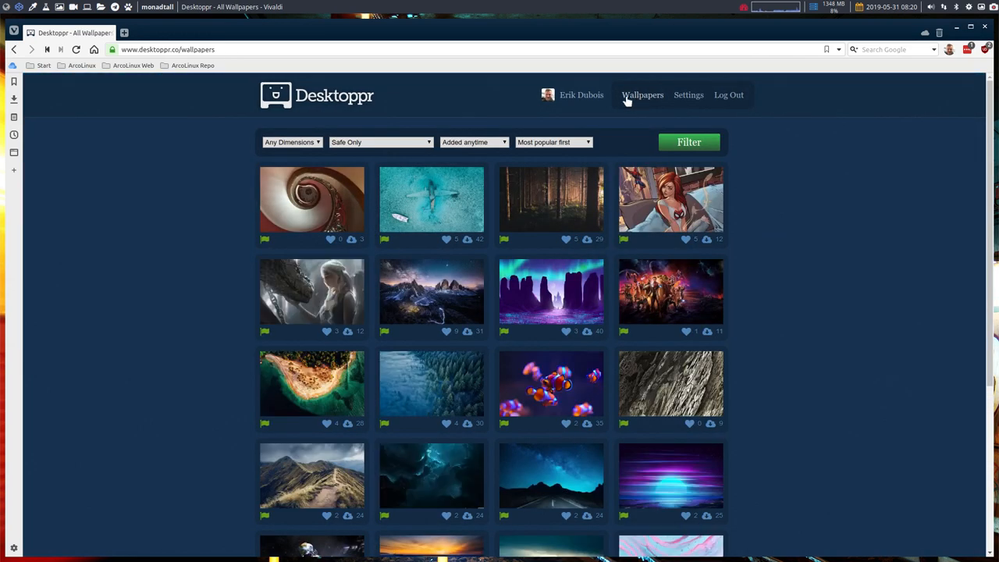
pyautogui.moveTo(243, 217)
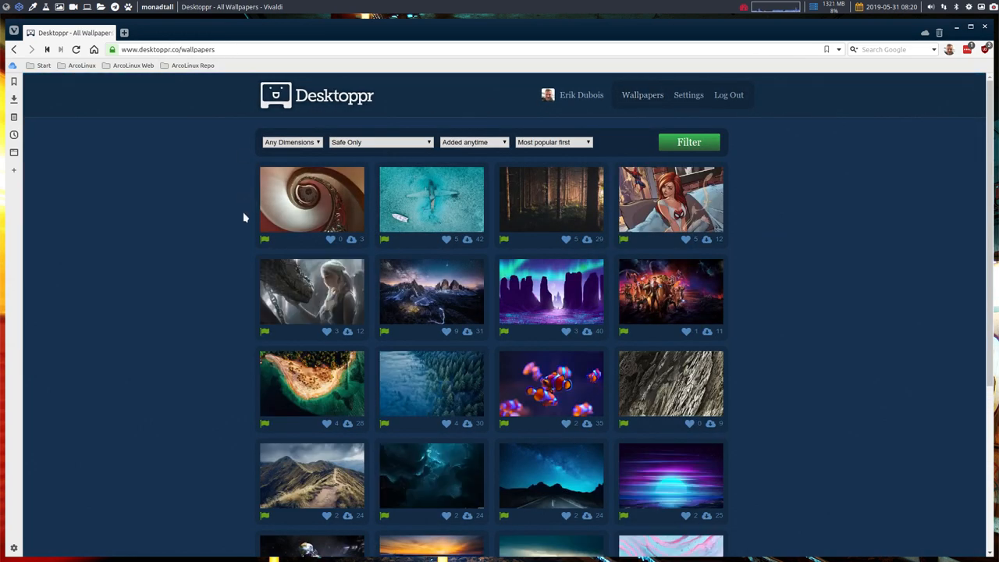
pyautogui.scroll(-3)
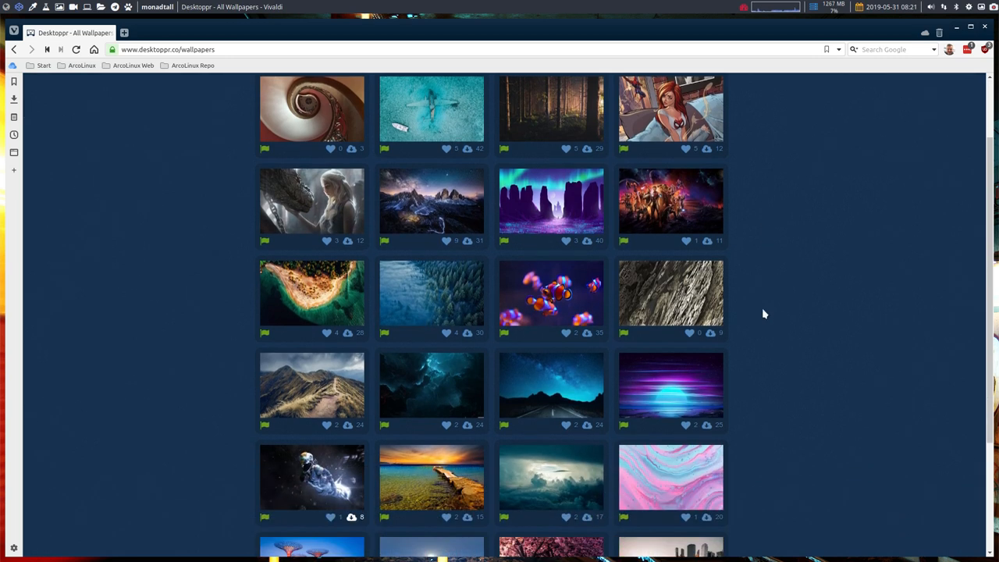
pyautogui.scroll(-3)
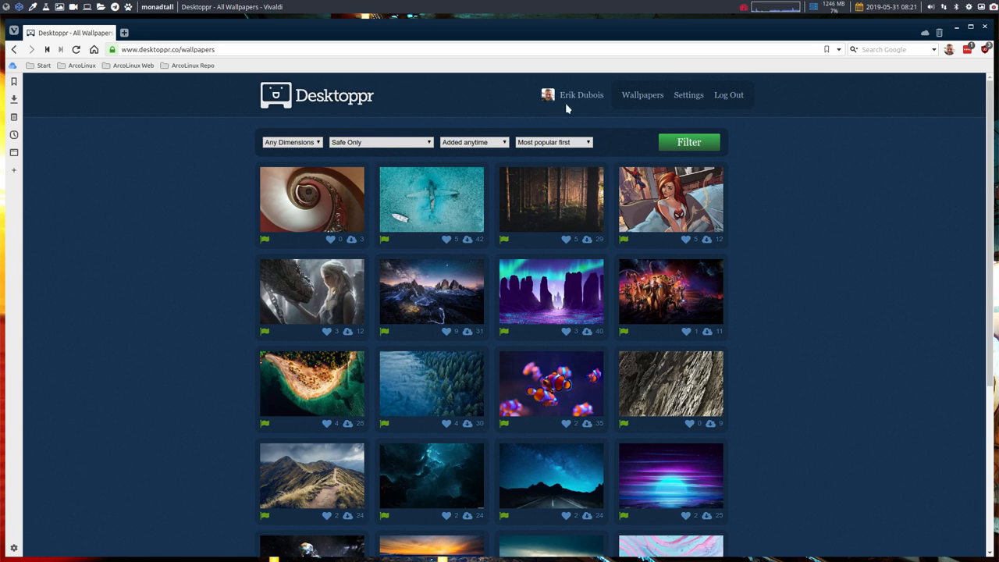
pyautogui.moveTo(577, 95)
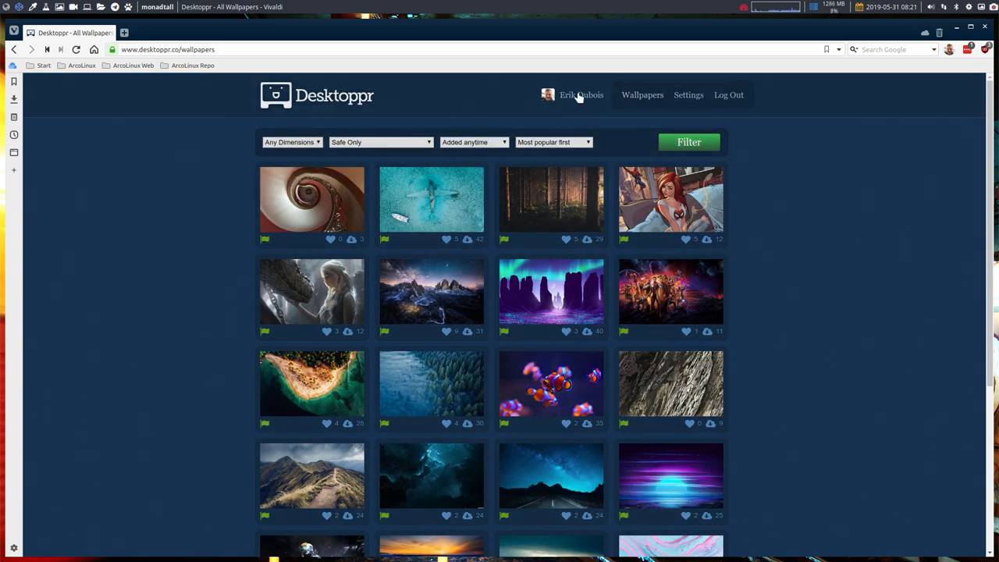
pyautogui.click(581, 96)
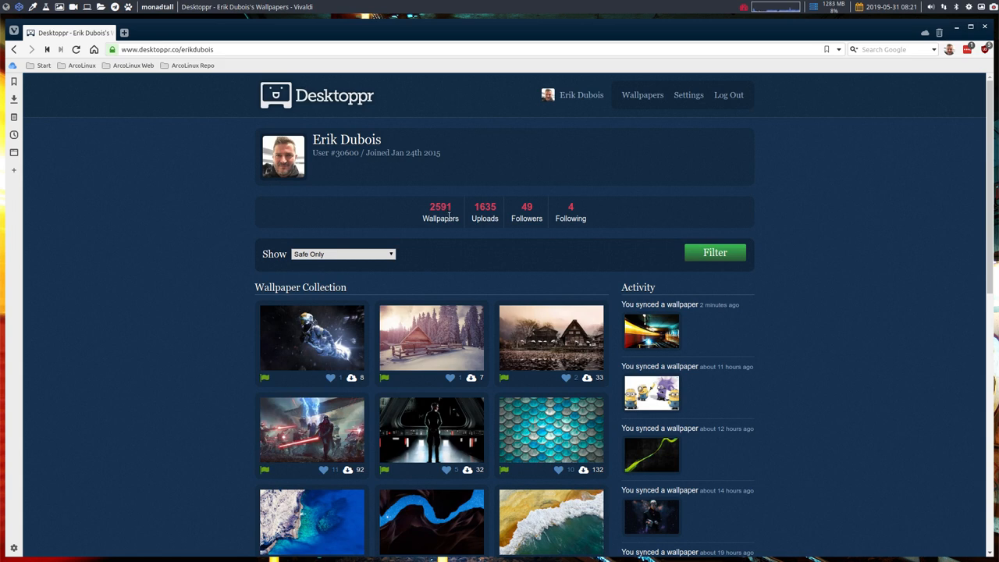
pyautogui.scroll(-3)
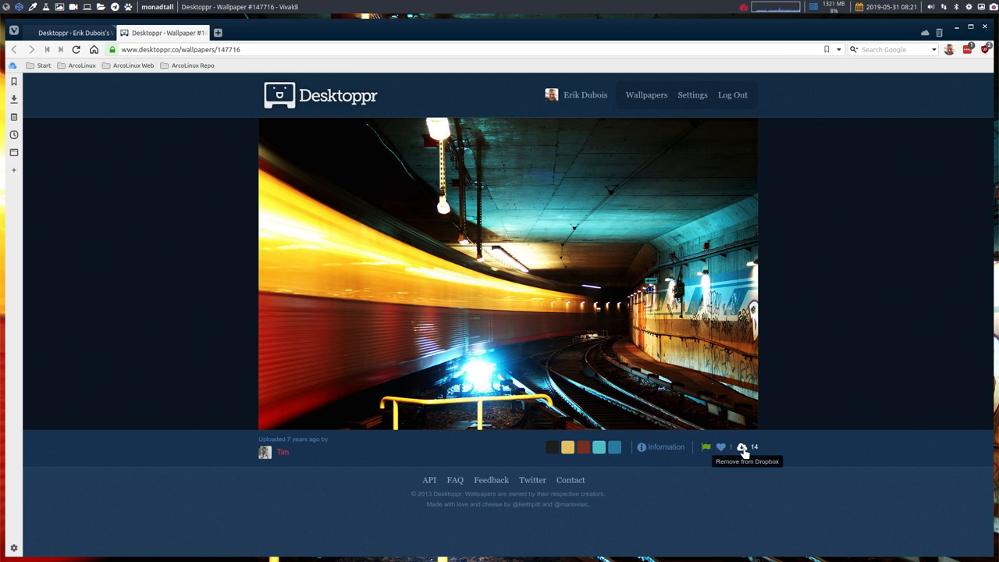
pyautogui.moveTo(763, 451)
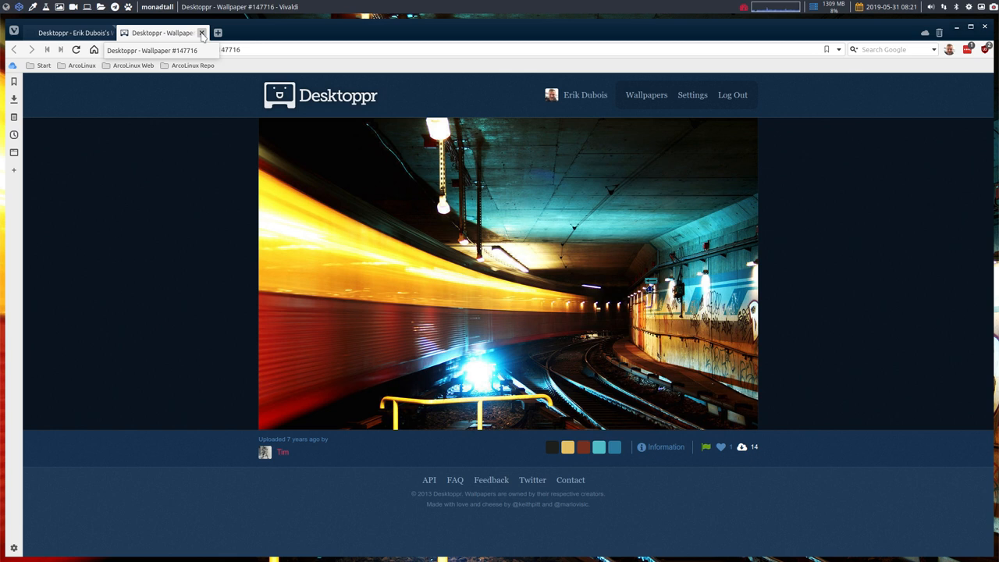
pyautogui.moveTo(203, 33)
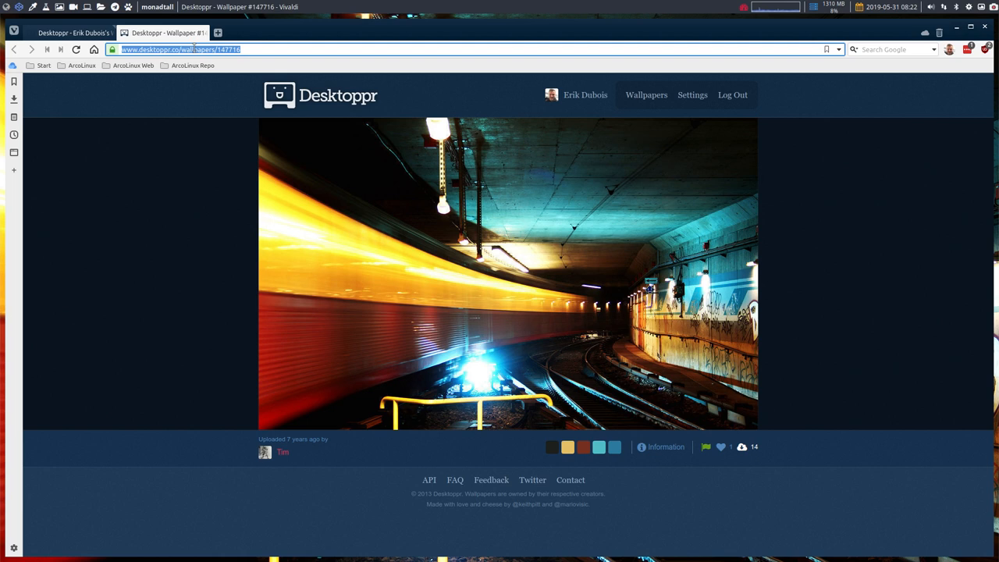
# Search Google for 'reverse image search' and go to the TinEye result.
pyautogui.write('reverse')
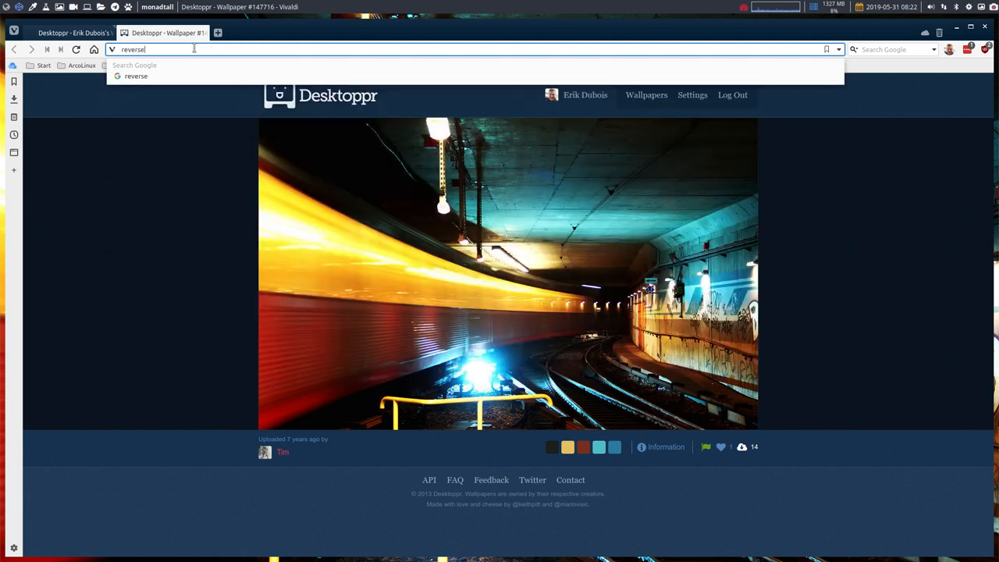
pyautogui.write('image se')
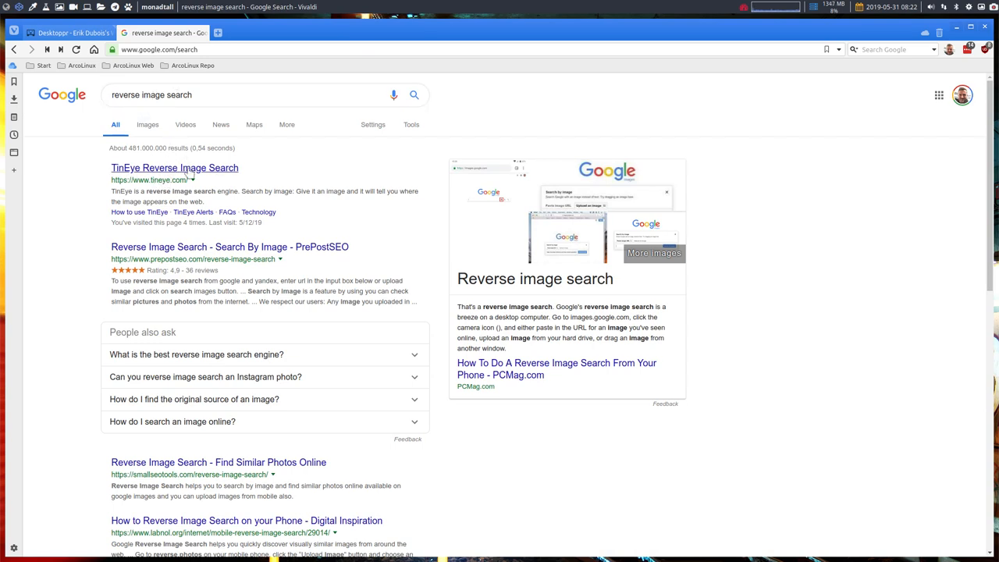
pyautogui.click(175, 169)
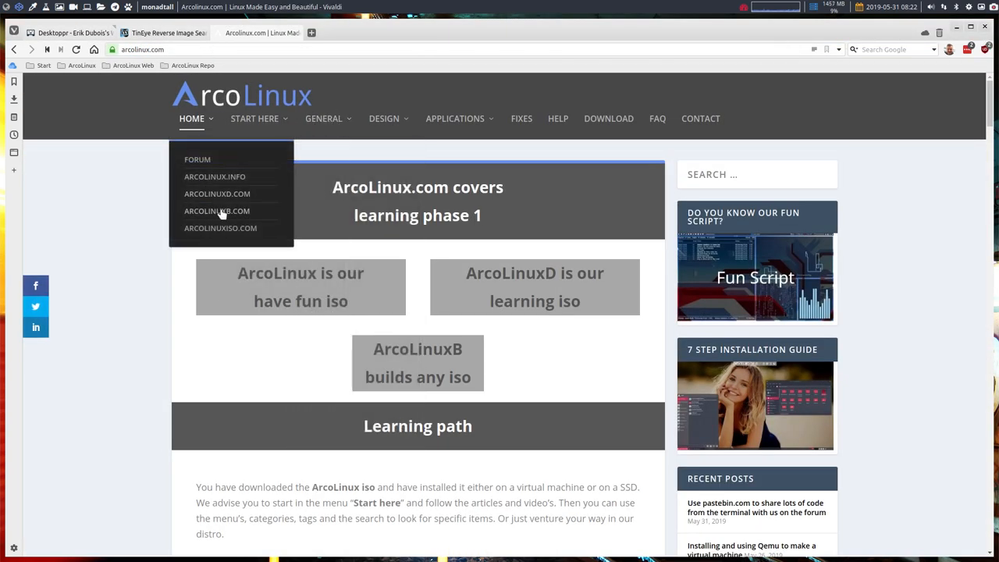
# From the ArcoLinuxD Qtile NetGraph widget post, save its image to Downloads as arcolinuxd-qtile-make-widget.jpg.
pyautogui.click(217, 193)
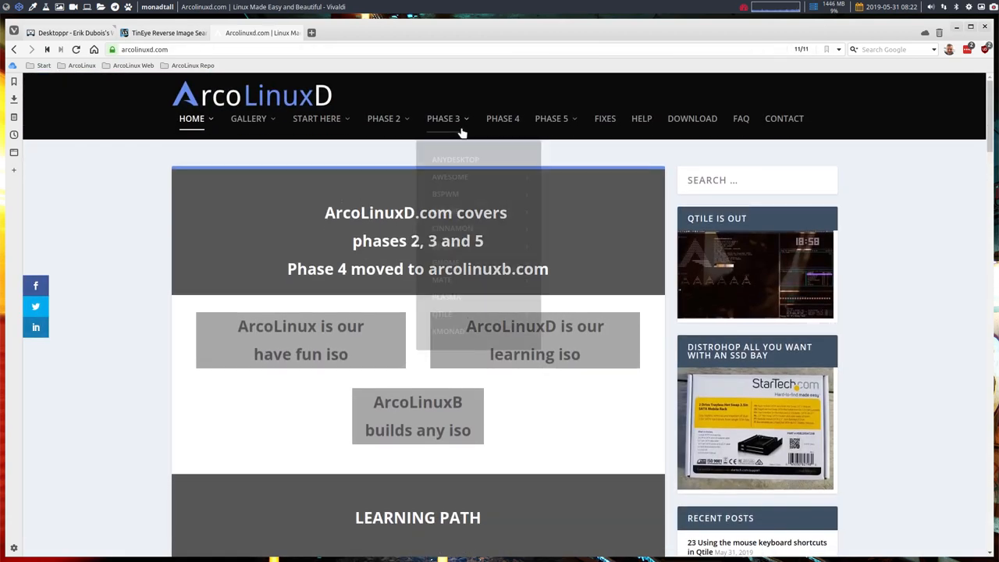
pyautogui.moveTo(441, 314)
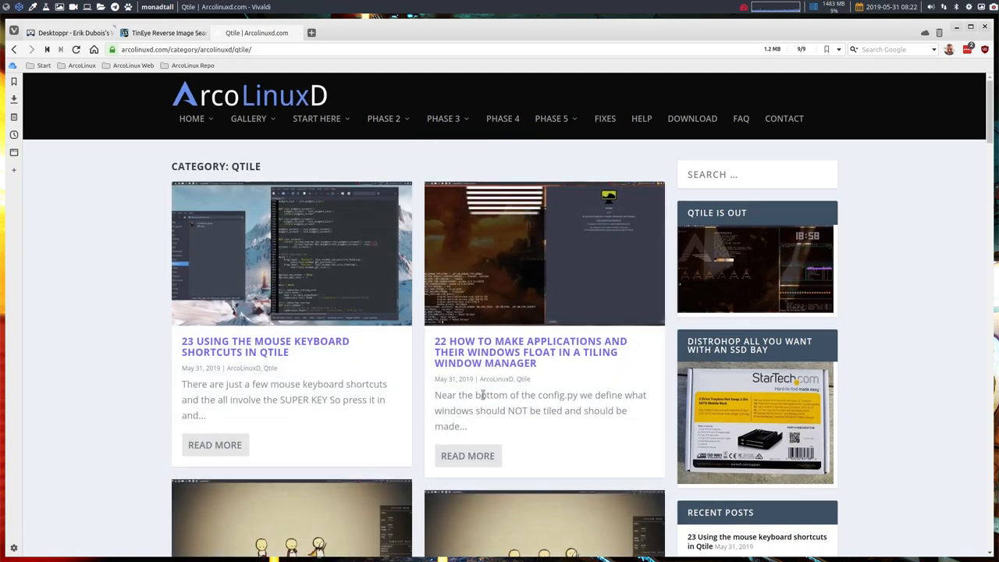
pyautogui.scroll(-3)
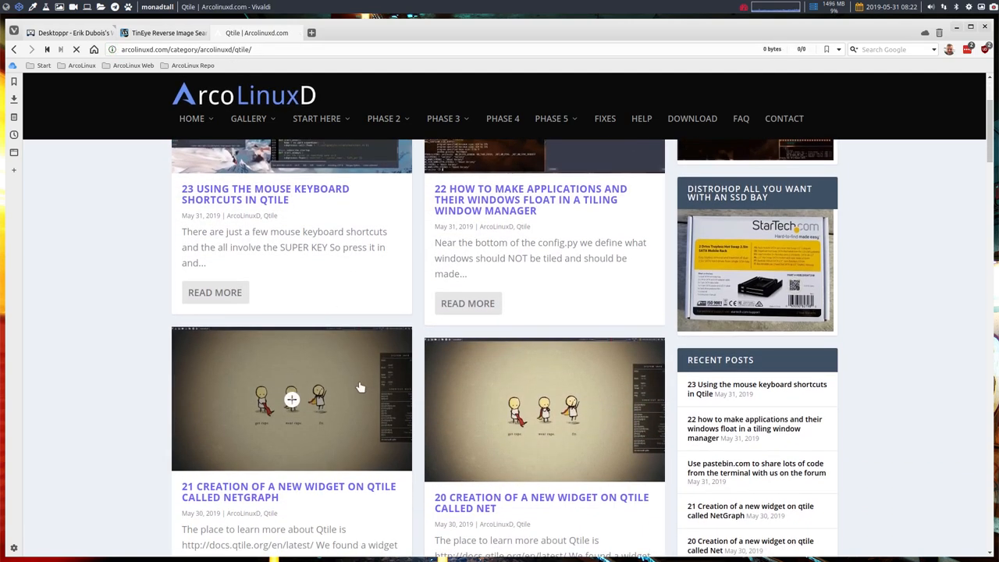
pyautogui.click(287, 491)
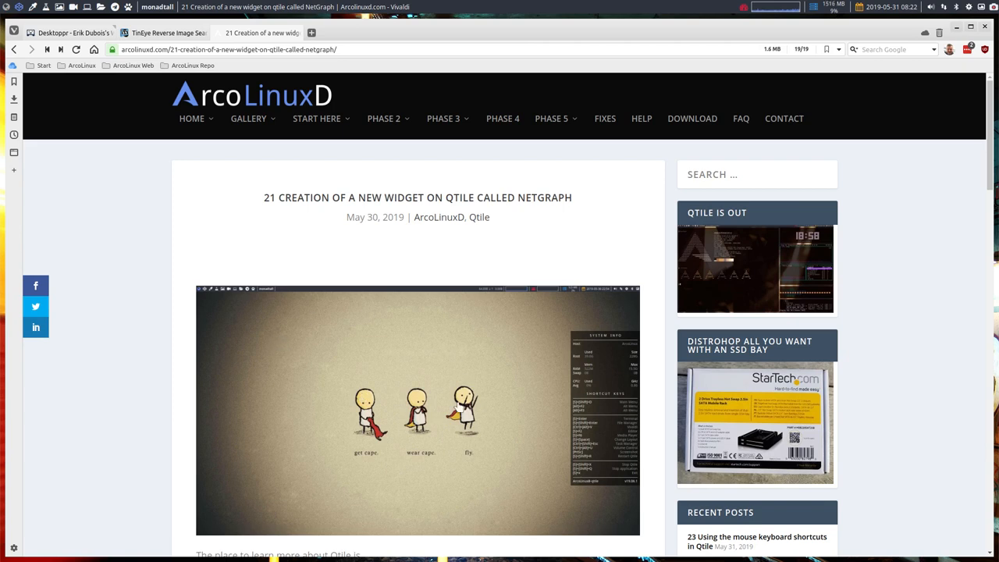
pyautogui.moveTo(371, 351)
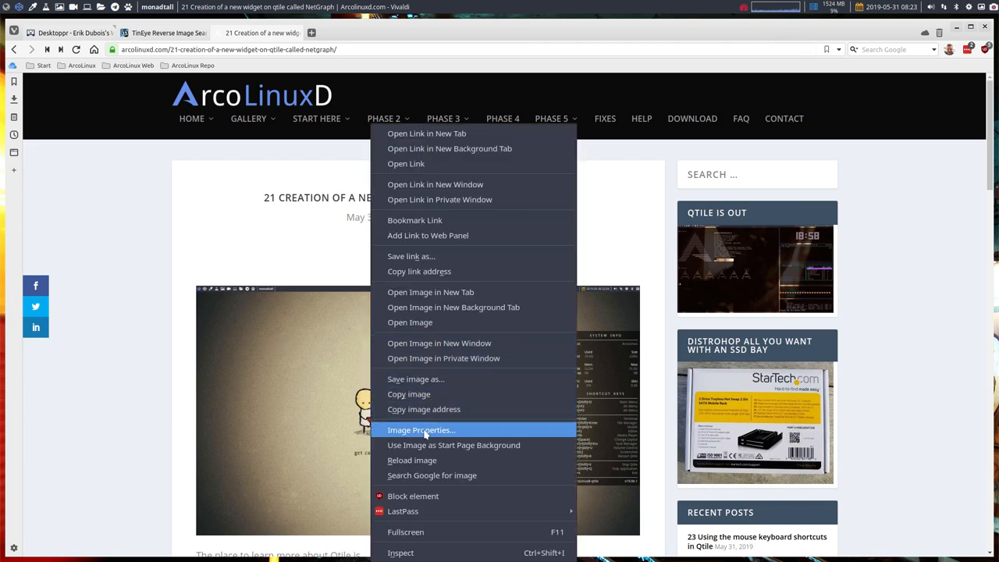
pyautogui.moveTo(424, 409)
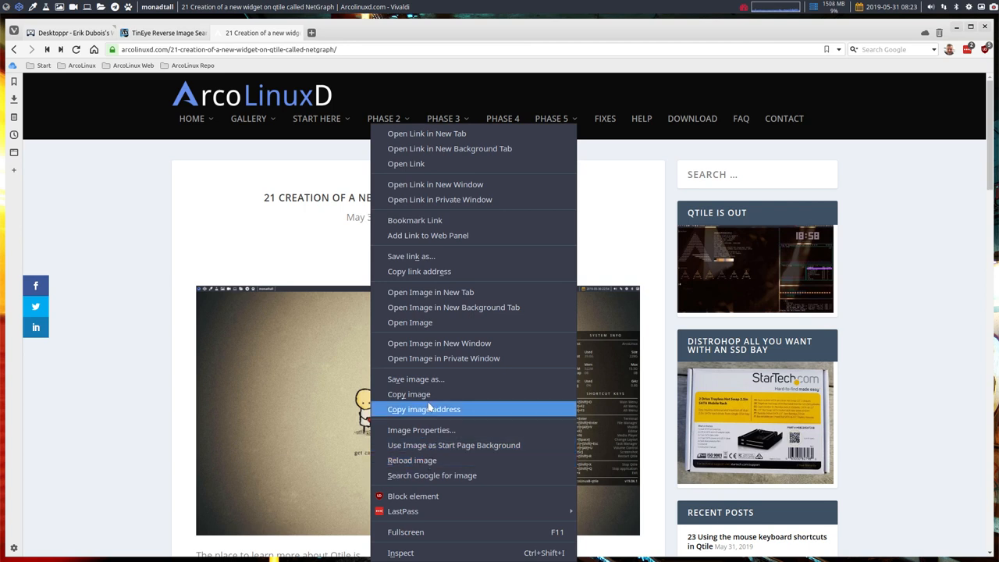
pyautogui.moveTo(415, 379)
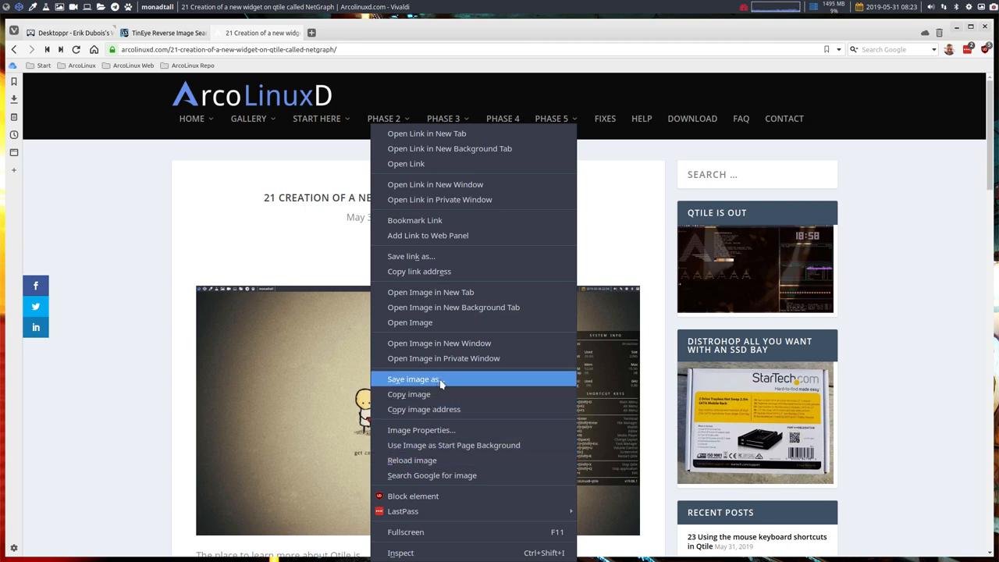
pyautogui.click(416, 379)
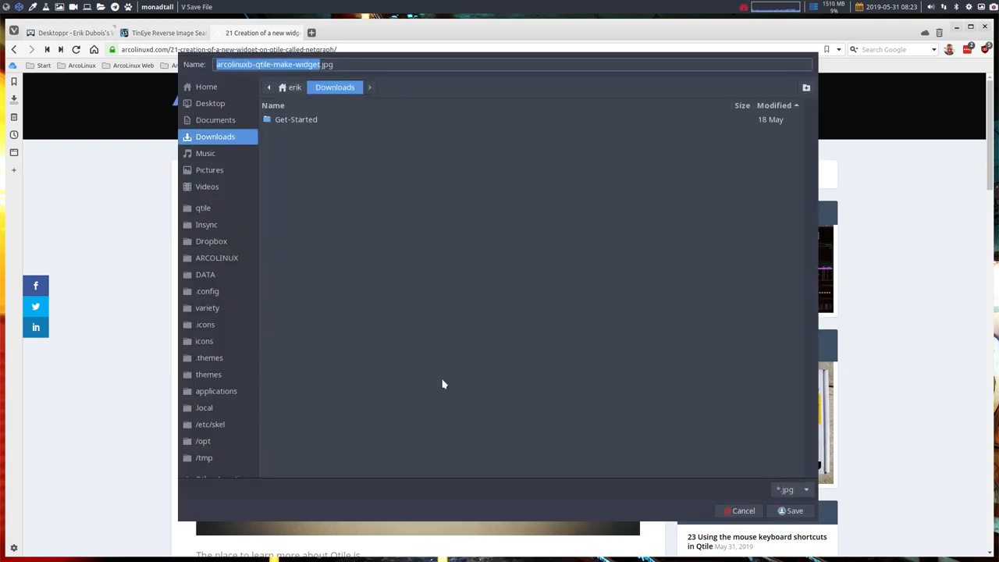
pyautogui.moveTo(765, 512)
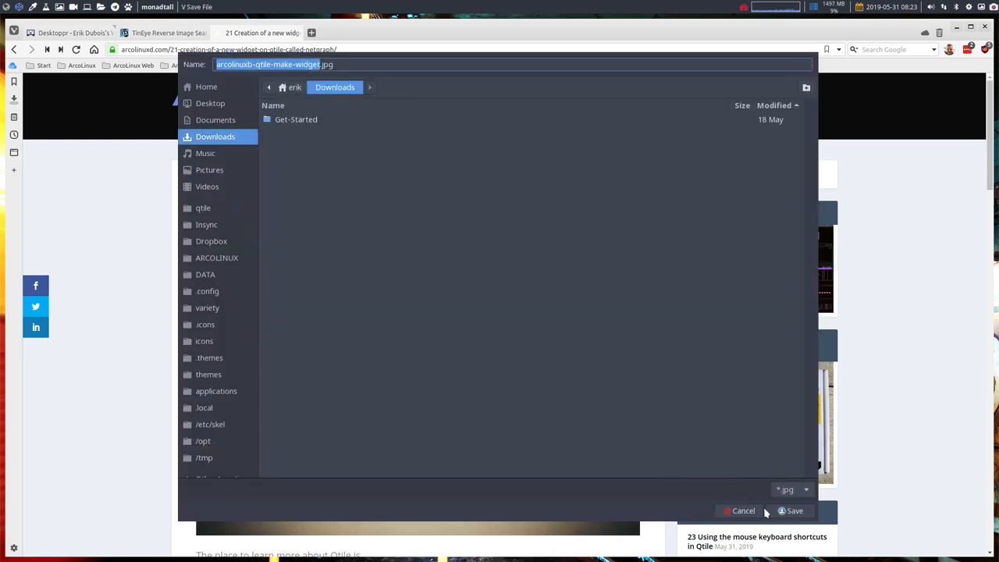
pyautogui.click(790, 510)
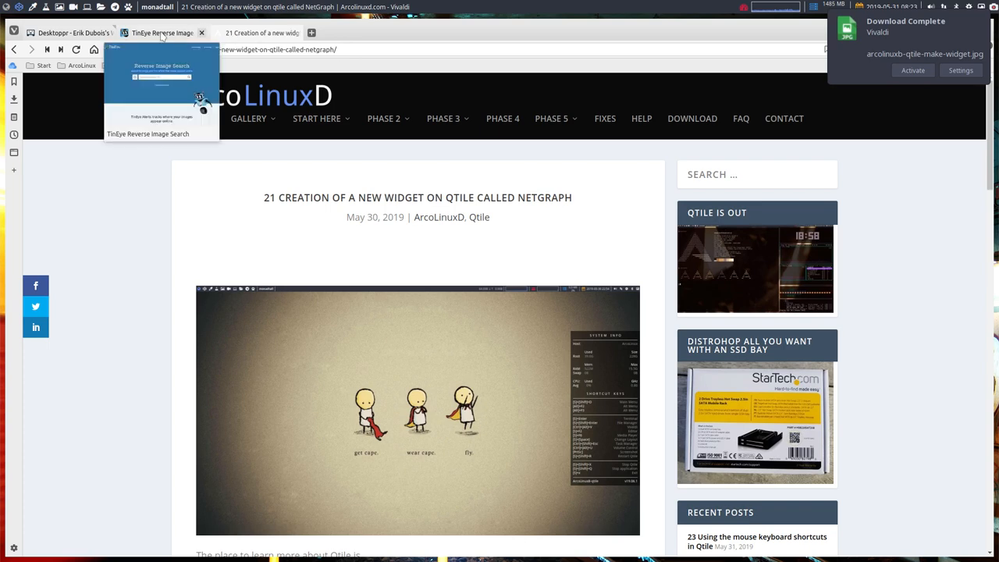
# Upload arcolinuxd-qtile-make-widget.jpg from Downloads to TinEye and view the match count.
pyautogui.click(162, 33)
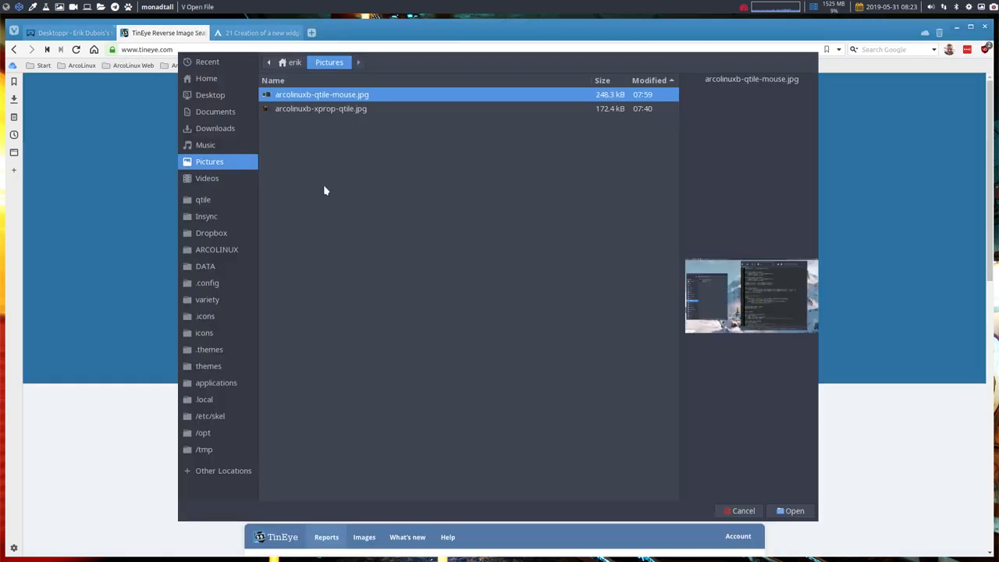
pyautogui.click(216, 128)
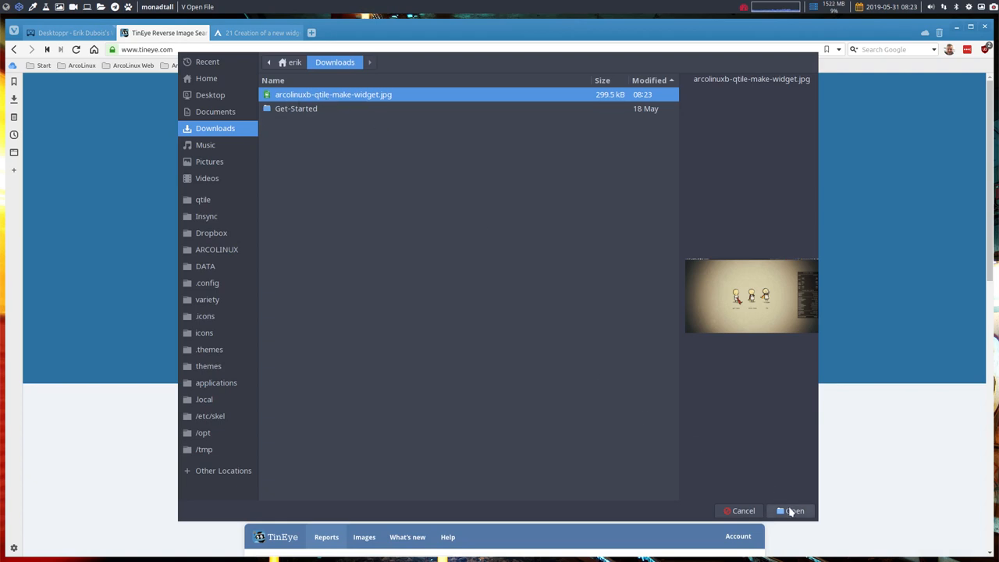
pyautogui.click(789, 510)
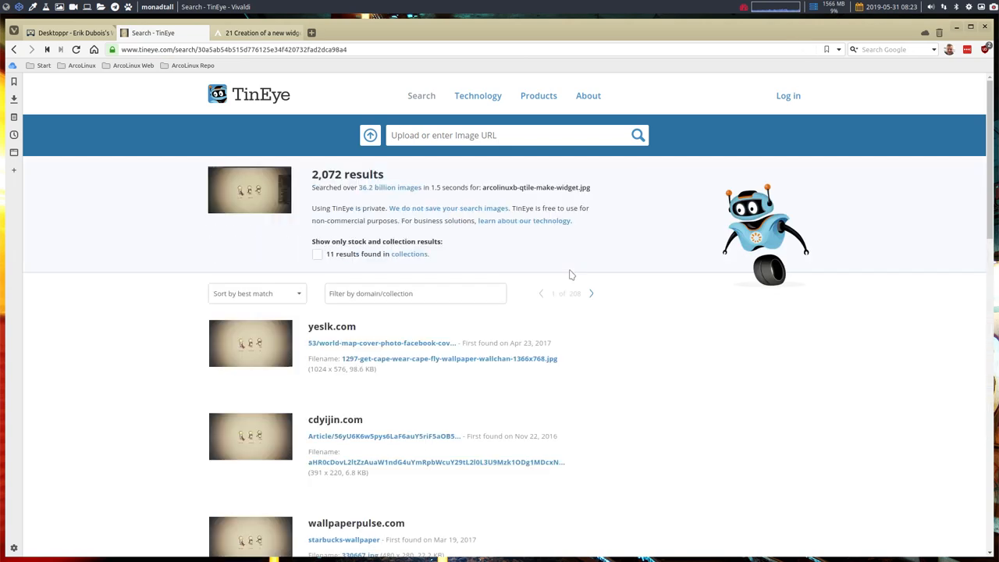
pyautogui.moveTo(163, 334)
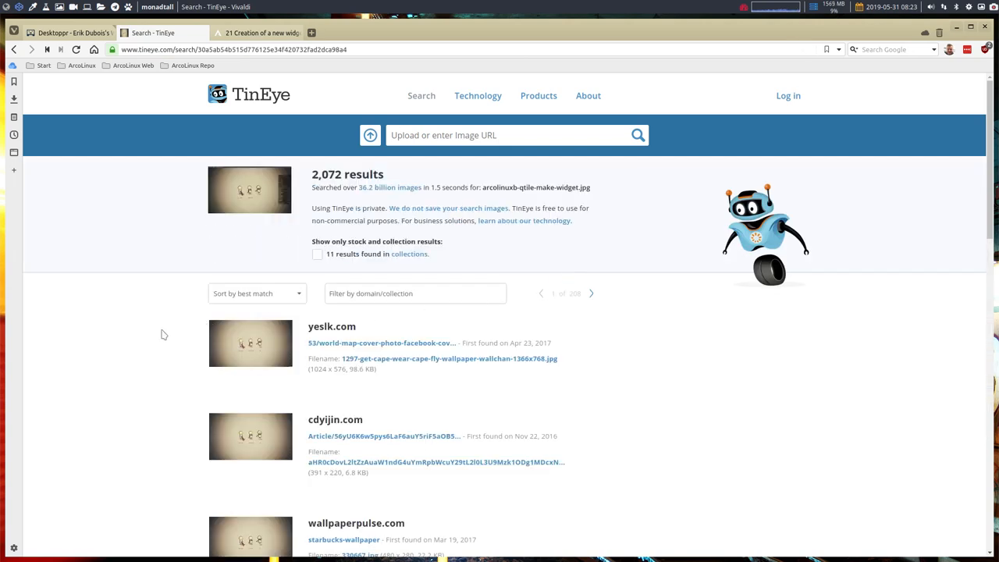
pyautogui.moveTo(310, 184)
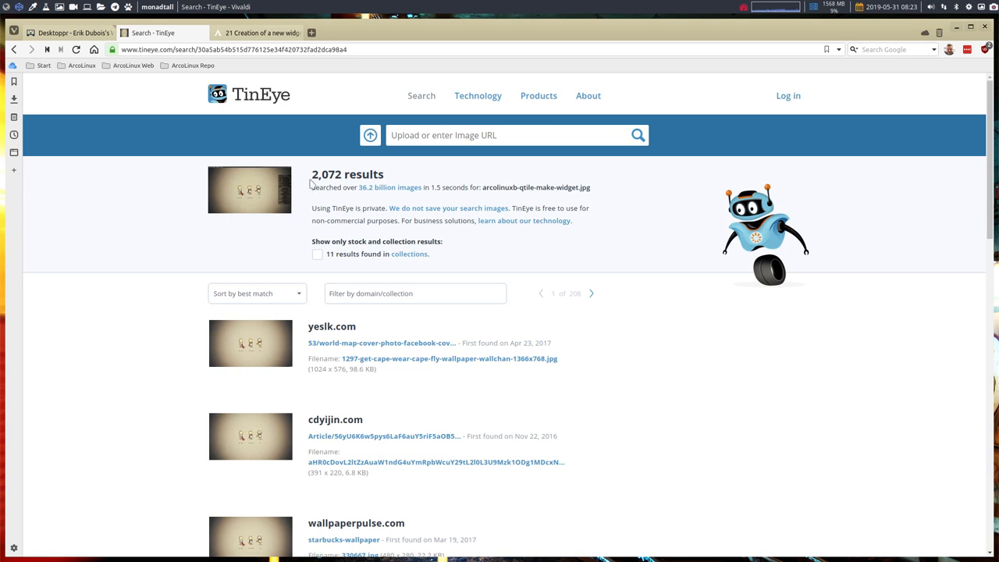
pyautogui.doubleClick(328, 174)
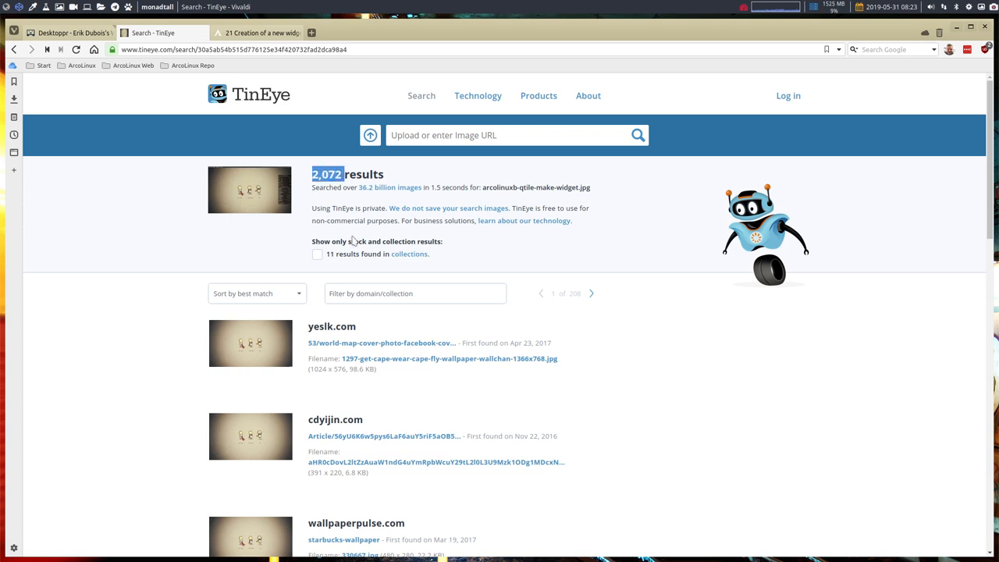
pyautogui.moveTo(356, 215)
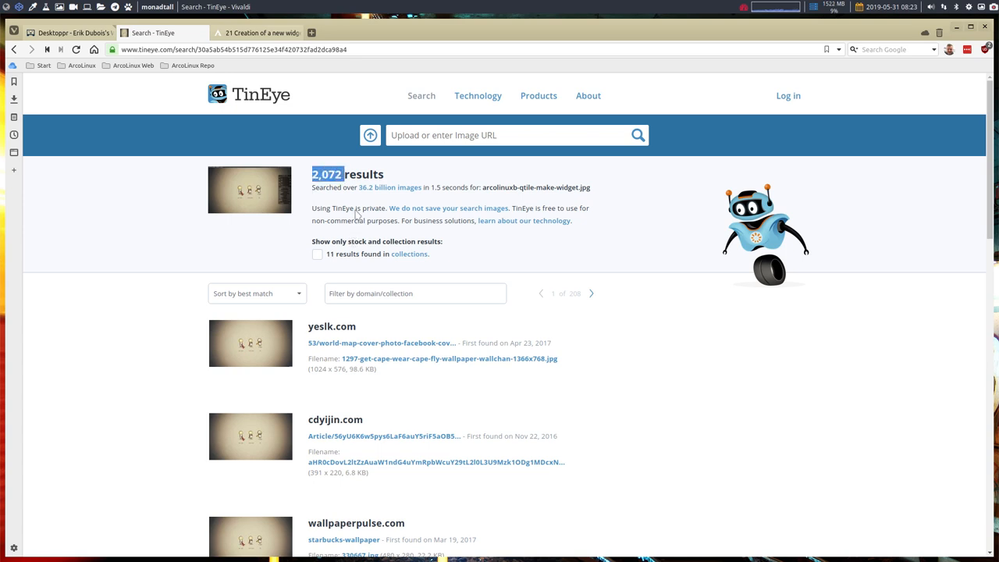
pyautogui.moveTo(372, 193)
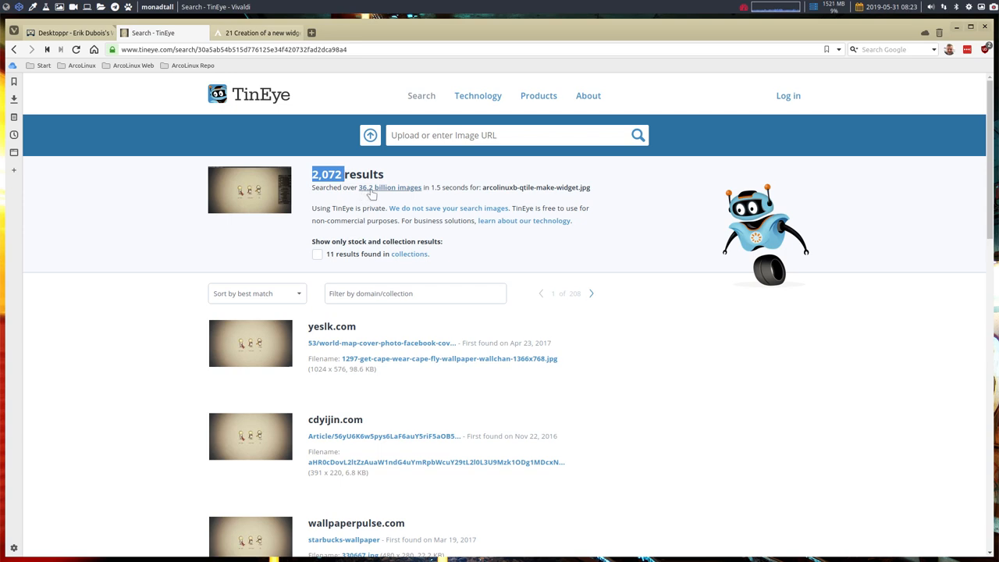
pyautogui.moveTo(402, 195)
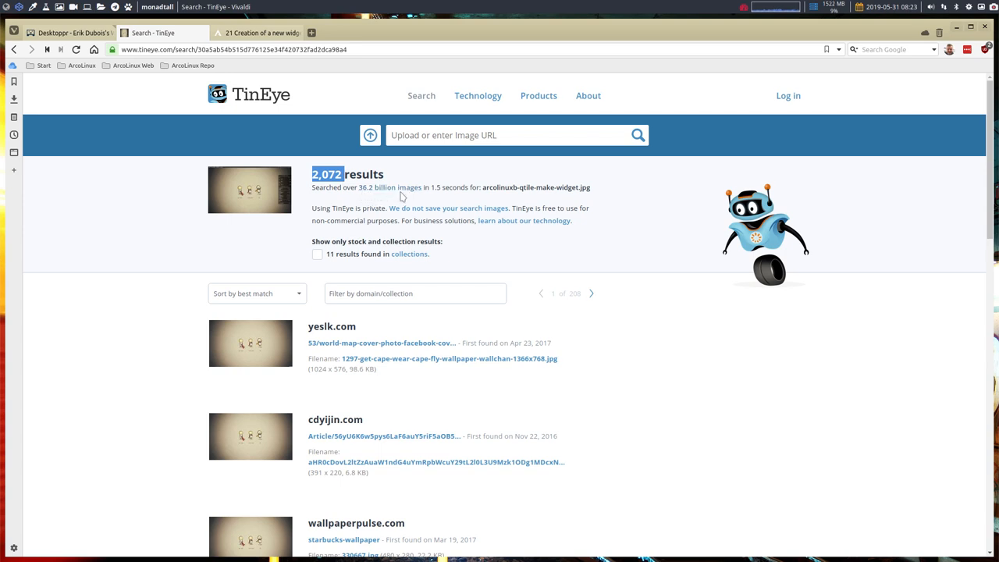
pyautogui.moveTo(444, 283)
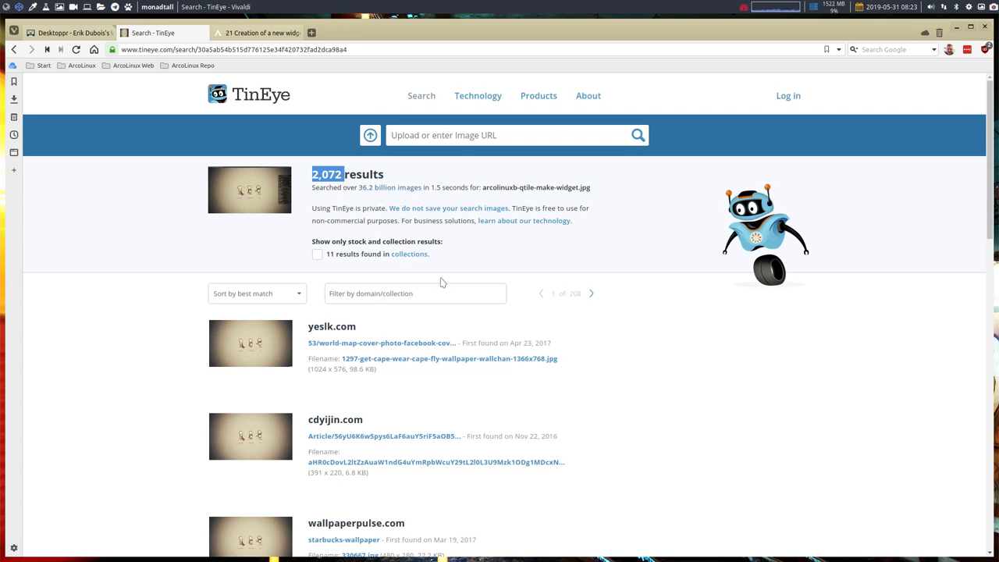
pyautogui.scroll(-3)
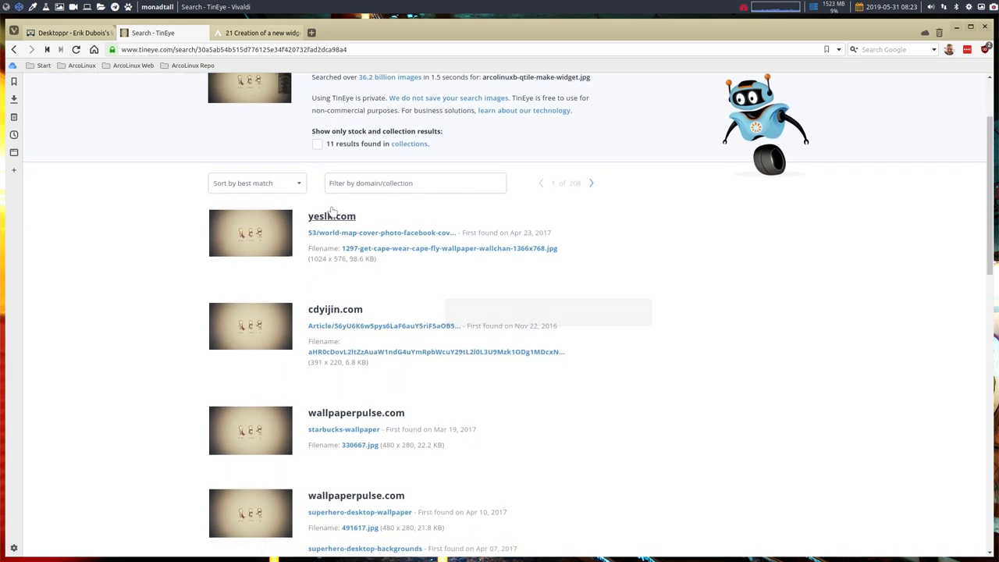
# Sort the matches by Biggest image and pick one of the large matching wallpapers.
pyautogui.click(256, 182)
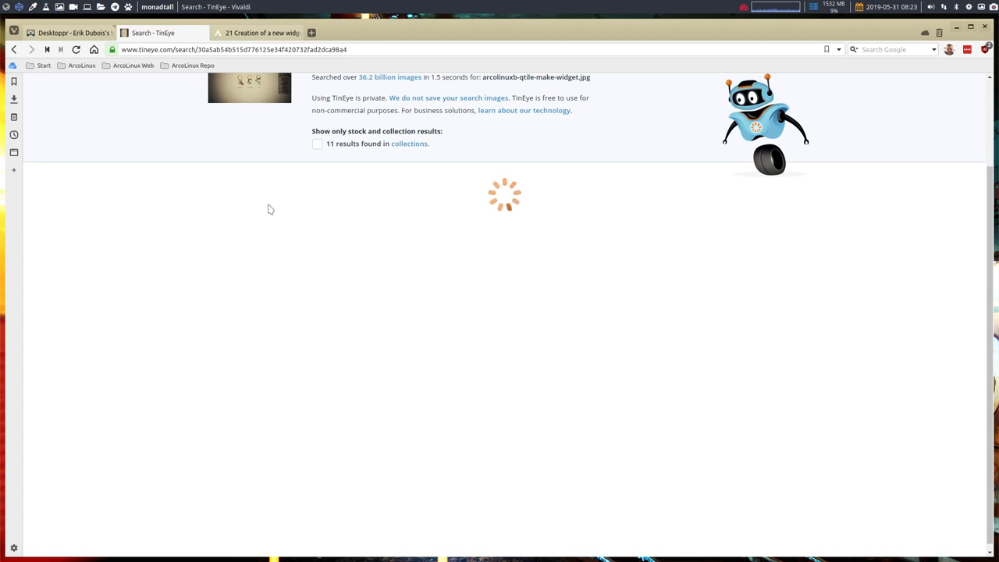
pyautogui.click(256, 183)
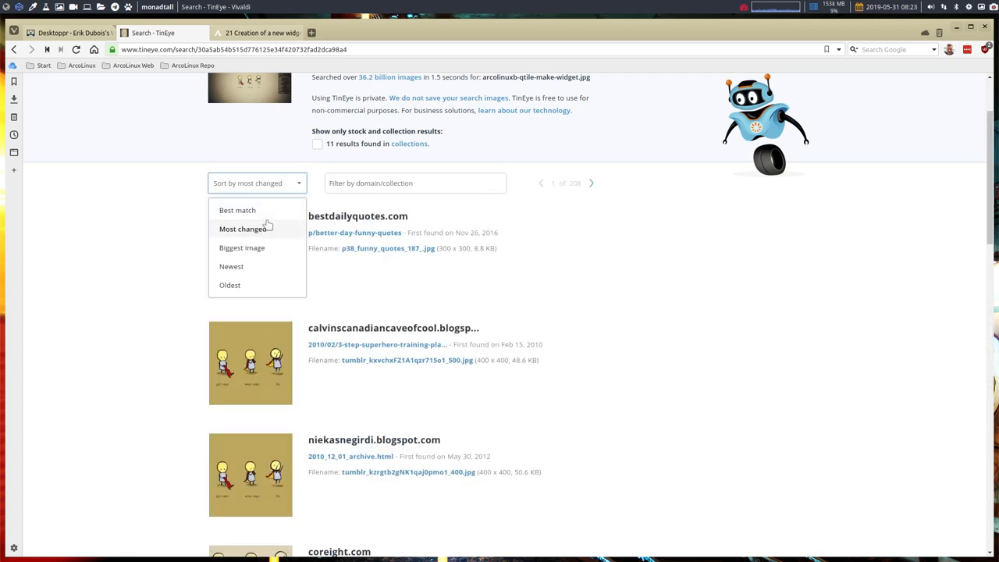
pyautogui.click(241, 247)
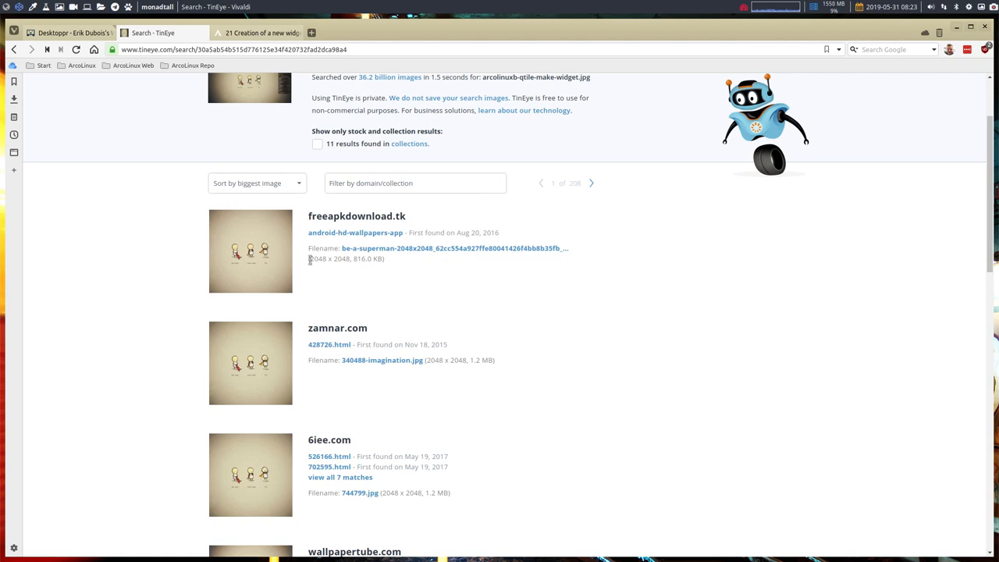
pyautogui.moveTo(318, 266)
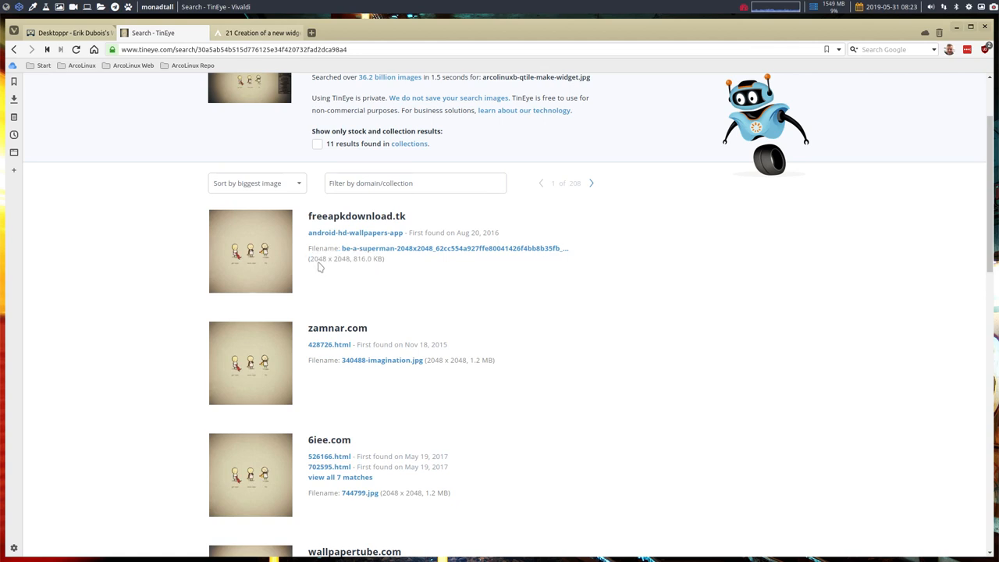
pyautogui.scroll(-3)
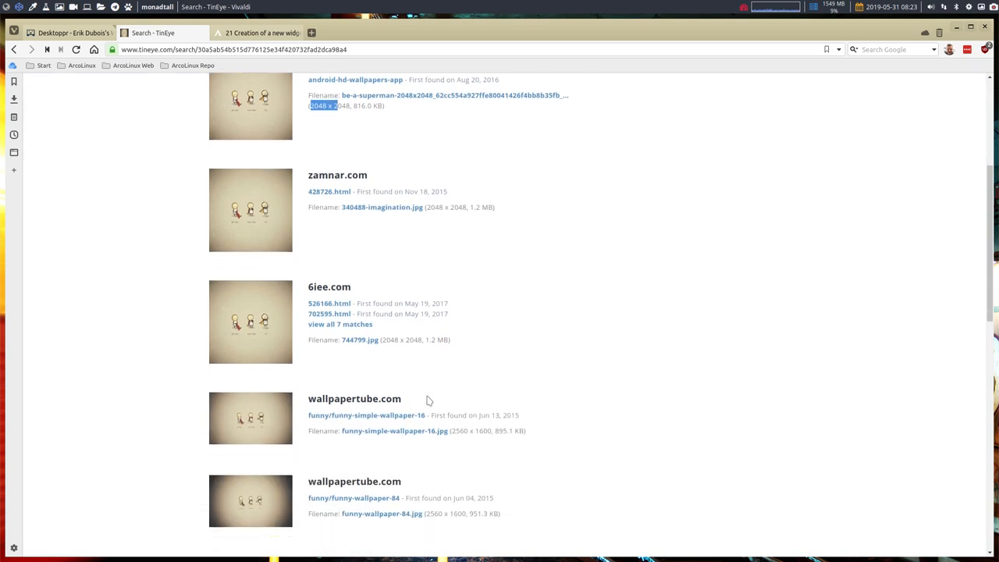
pyautogui.scroll(-3)
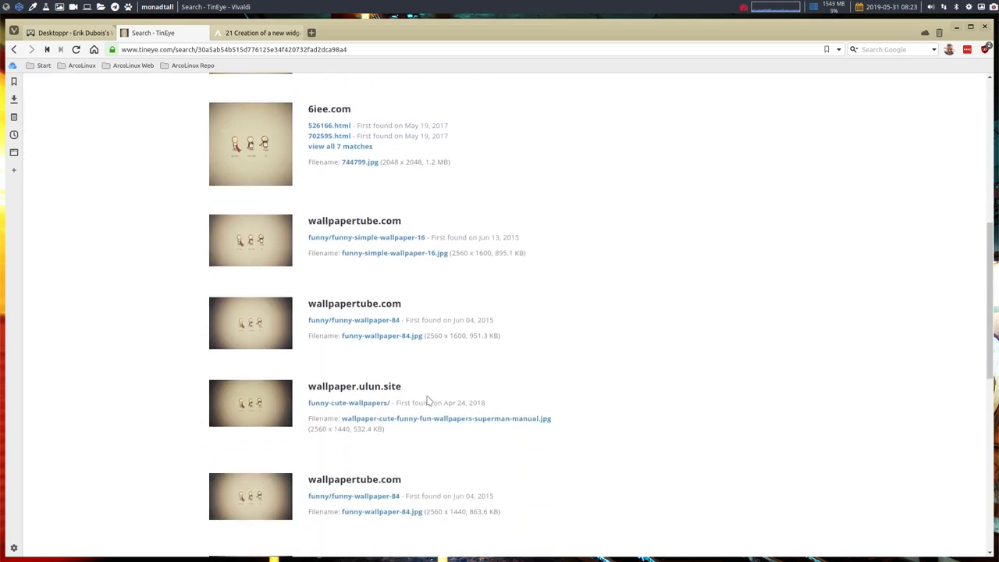
pyautogui.moveTo(453, 251)
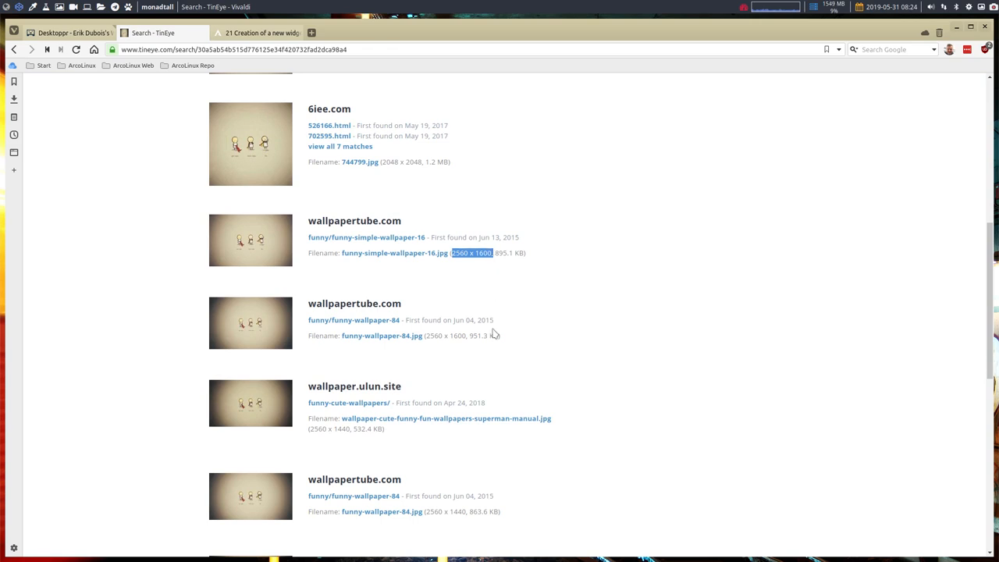
pyautogui.scroll(-3)
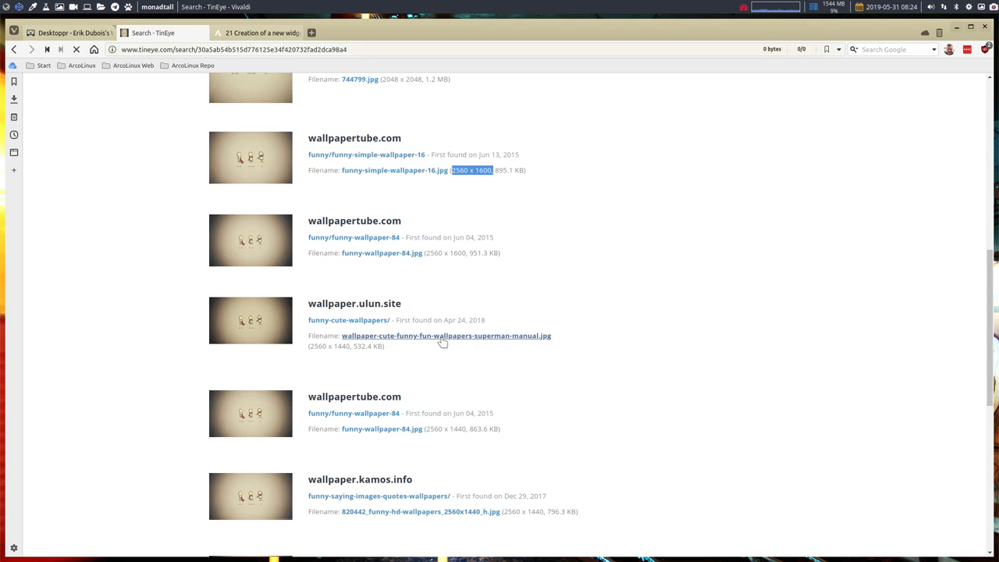
pyautogui.click(446, 336)
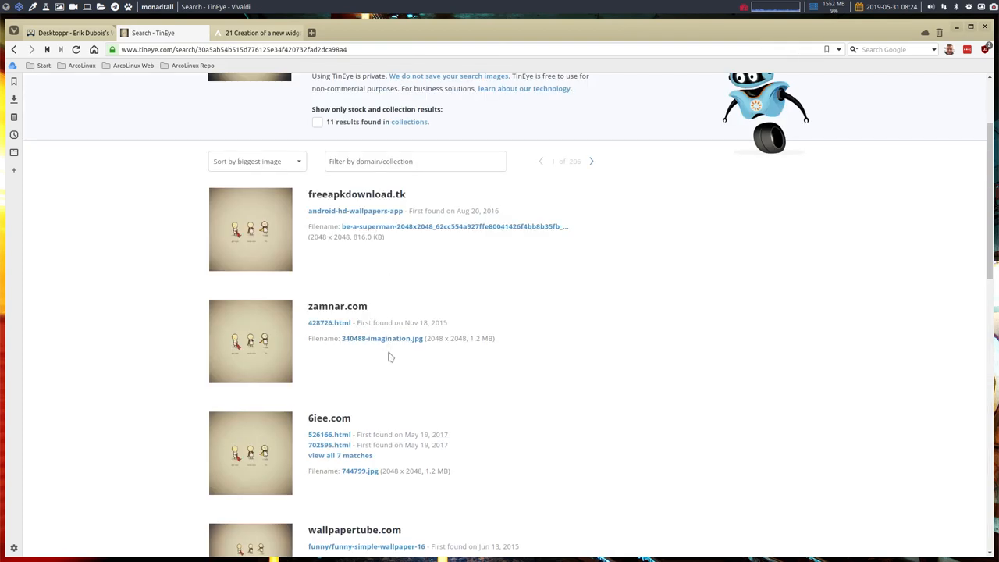
pyautogui.moveTo(437, 226)
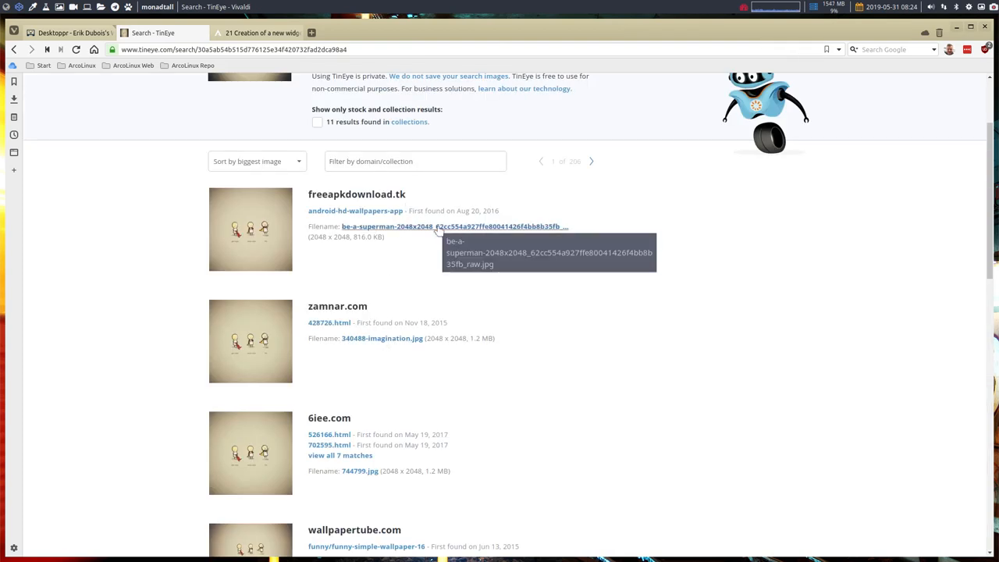
# Open wallpapertube.com's funny-simple-wallpaper-16.jpg (2560x1600) link in a new tab.
pyautogui.scroll(-3)
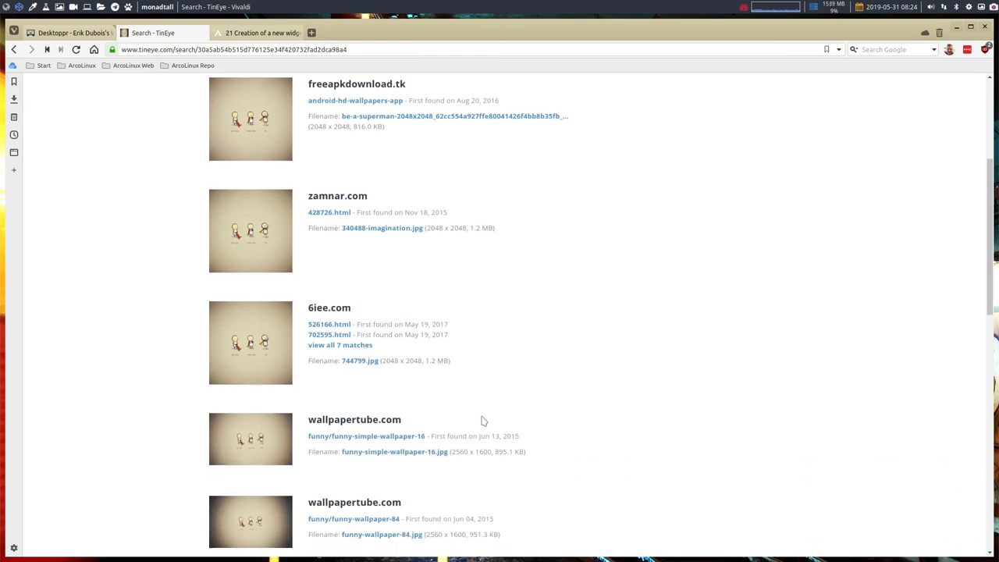
pyautogui.scroll(-3)
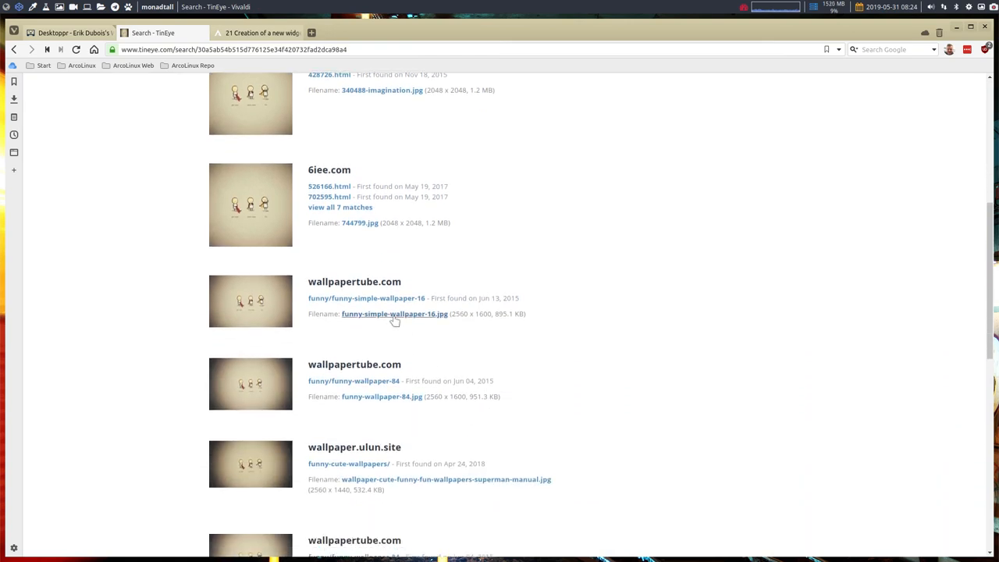
pyautogui.click(394, 312)
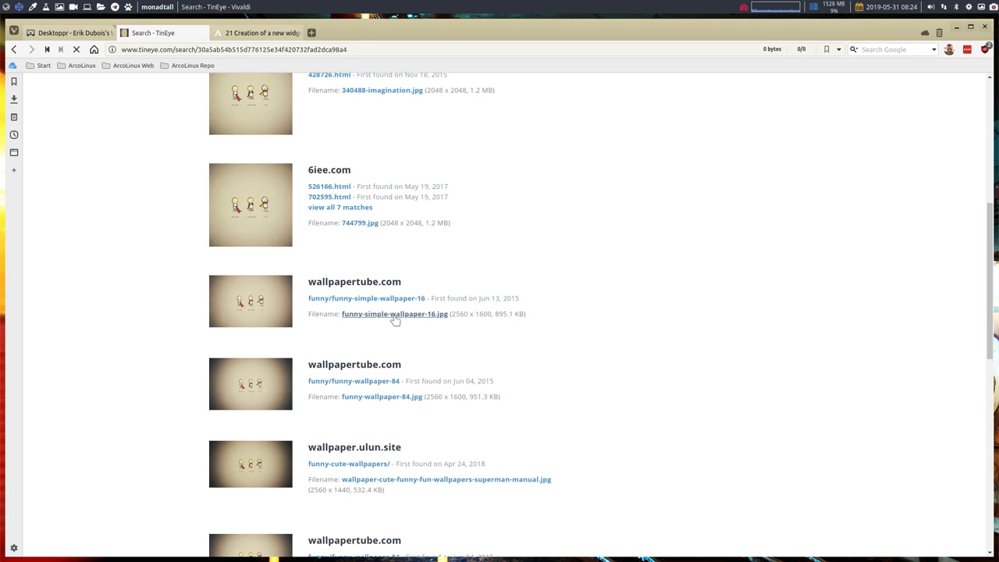
pyautogui.moveTo(492, 413)
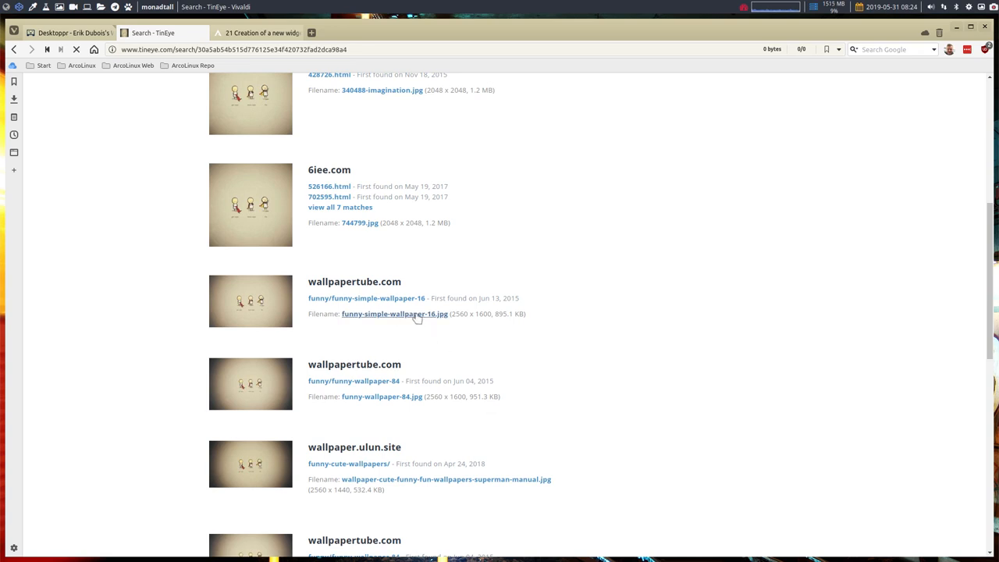
pyautogui.rightClick(380, 396)
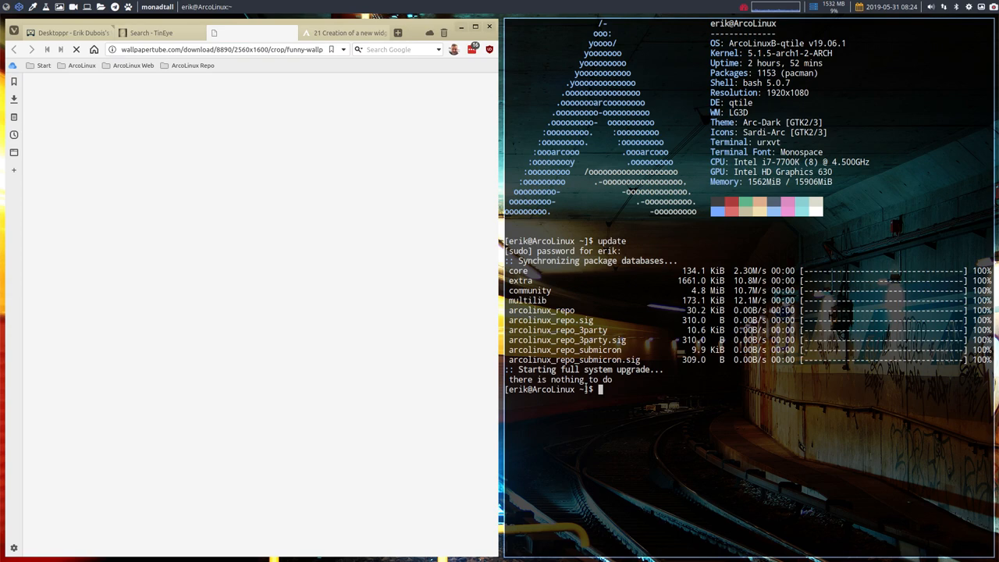
pyautogui.moveTo(754, 381)
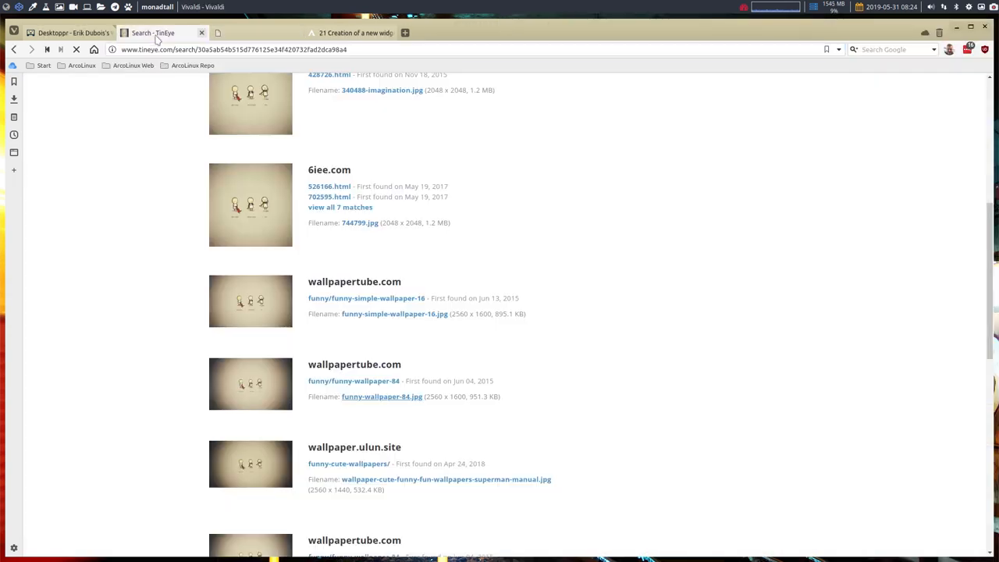
# Try the wallpaper.ulun.site copy, then open the wallpaper.kamos.info 2560x1440 match in a new tab.
pyautogui.scroll(-3)
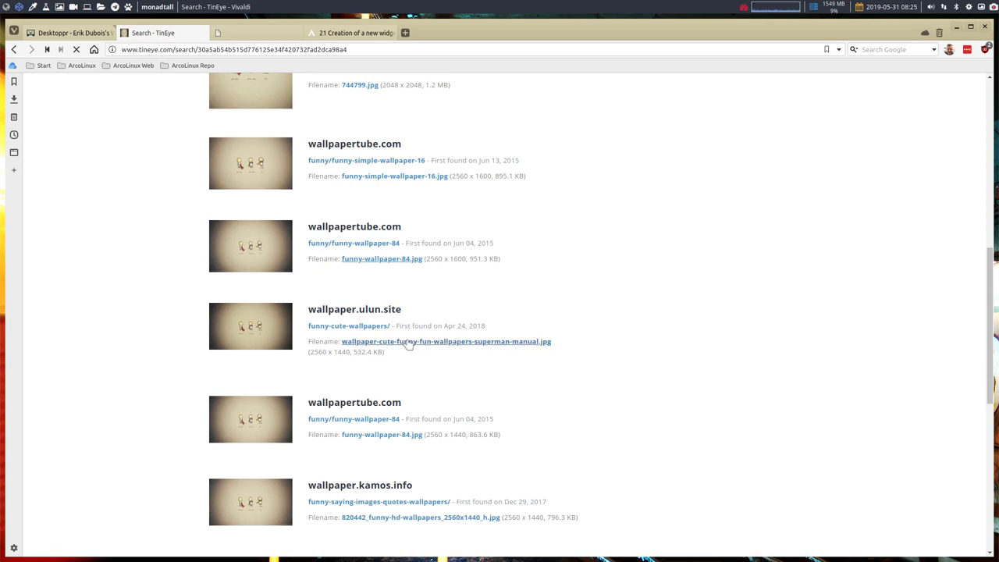
pyautogui.click(446, 340)
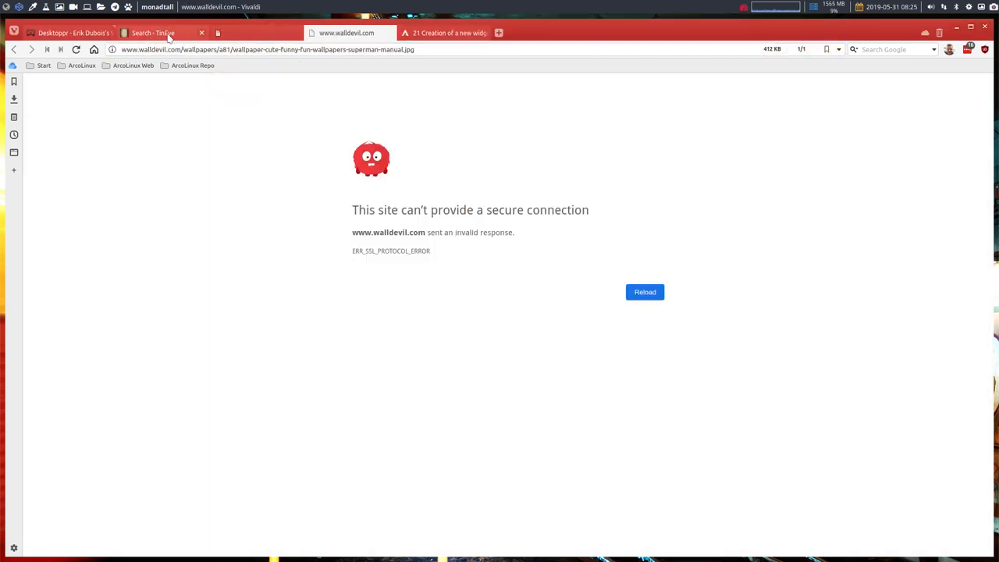
pyautogui.click(153, 32)
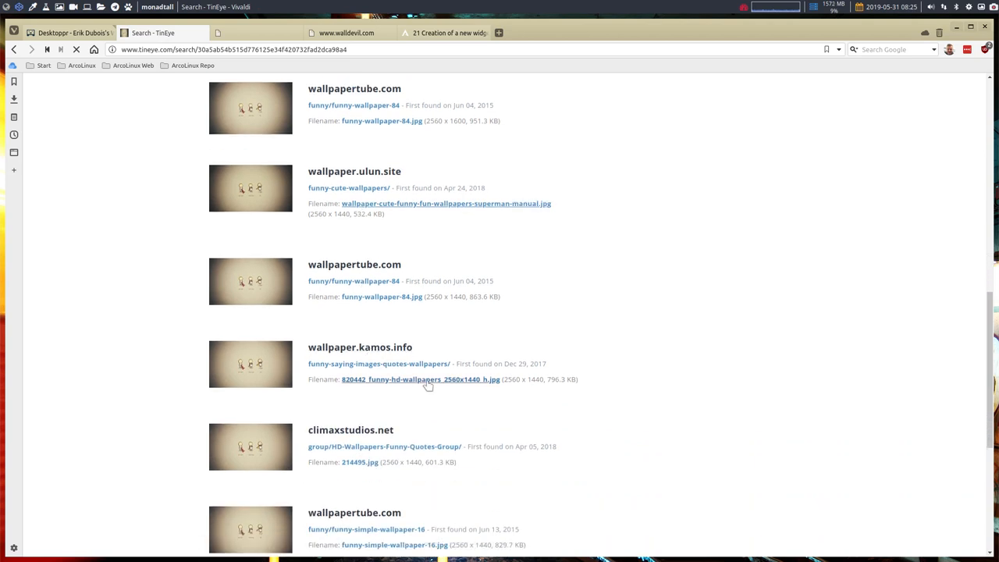
pyautogui.rightClick(420, 379)
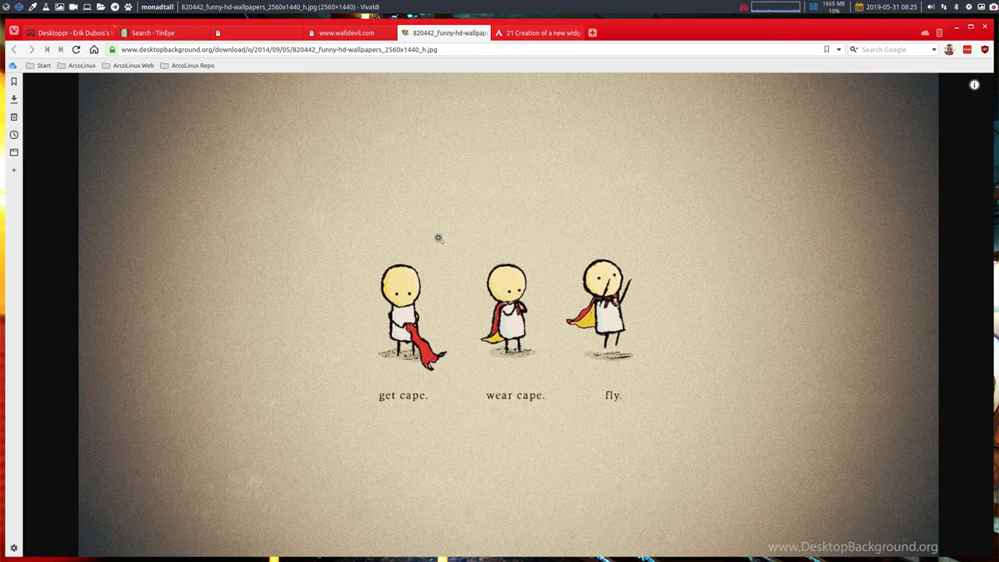
pyautogui.moveTo(908, 550)
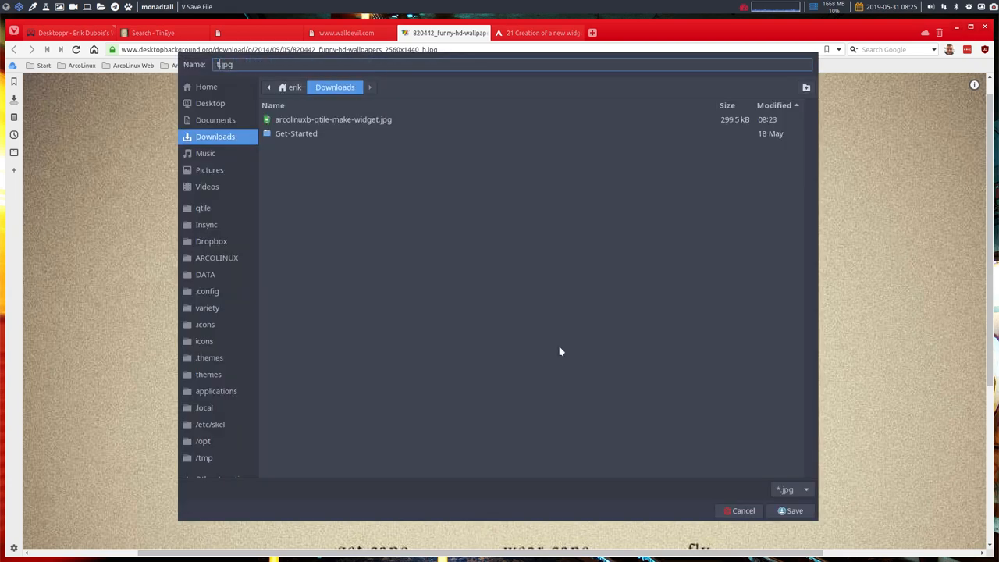
# Save the 2560x1440 'get cape, wear cape, fly' wallpaper into Downloads as test.jpg.
pyautogui.click(790, 510)
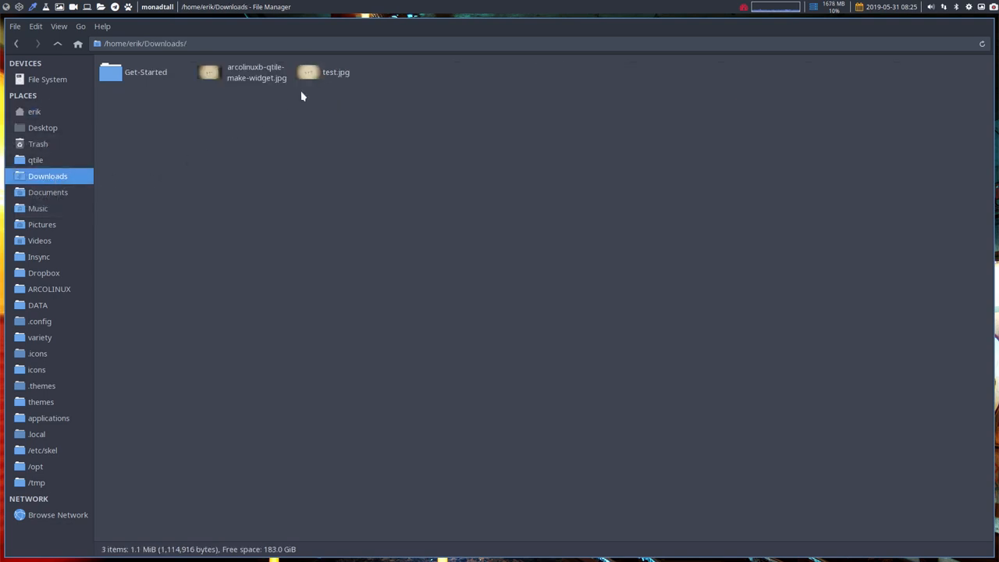
# Open test.jpg from Downloads with the GNU Image Manipulation Program.
pyautogui.rightClick(335, 71)
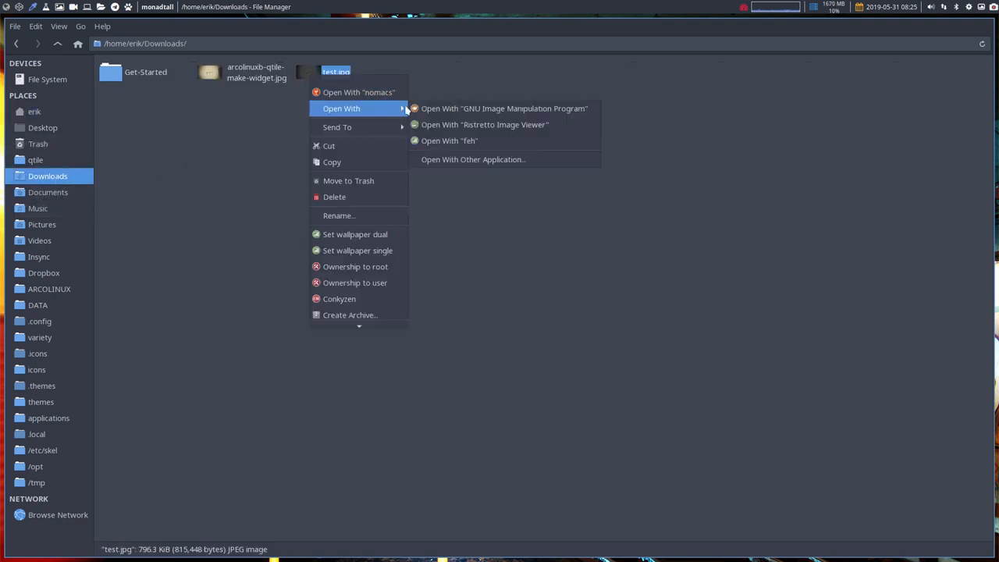
pyautogui.click(502, 110)
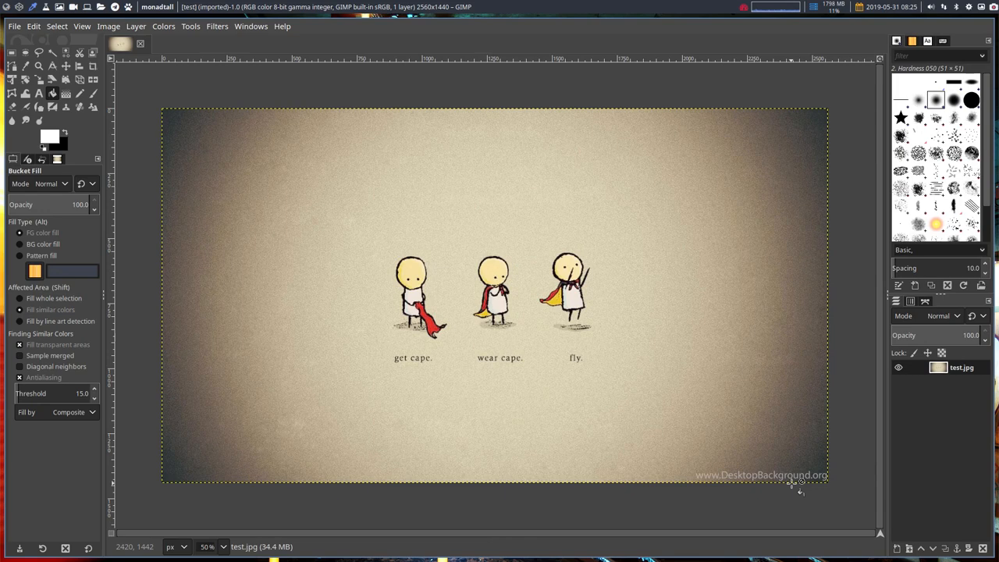
pyautogui.moveTo(178, 47)
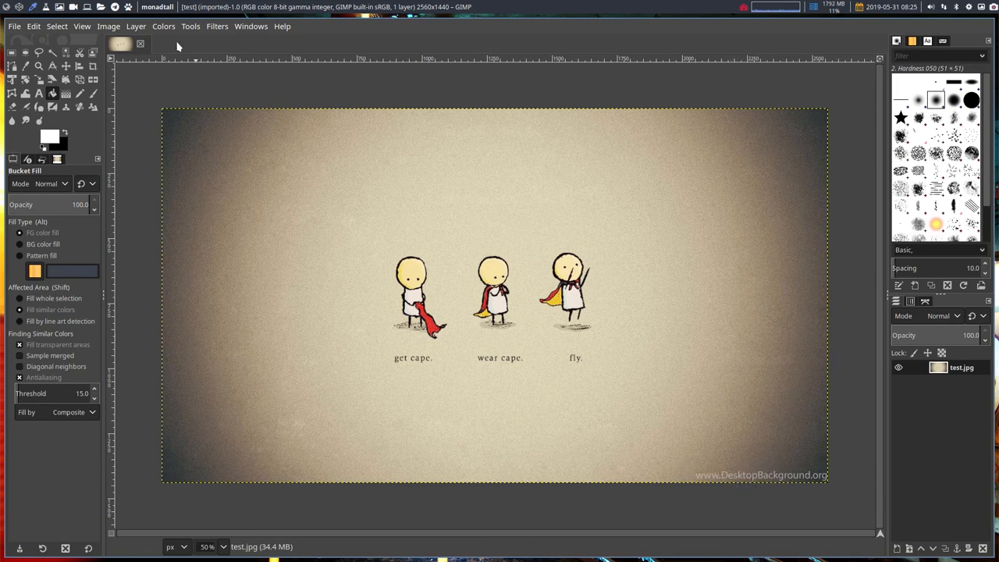
# Crop to 2560x1390 removing the watermark, export over test.jpg, and quit discarding changes.
pyautogui.click(91, 66)
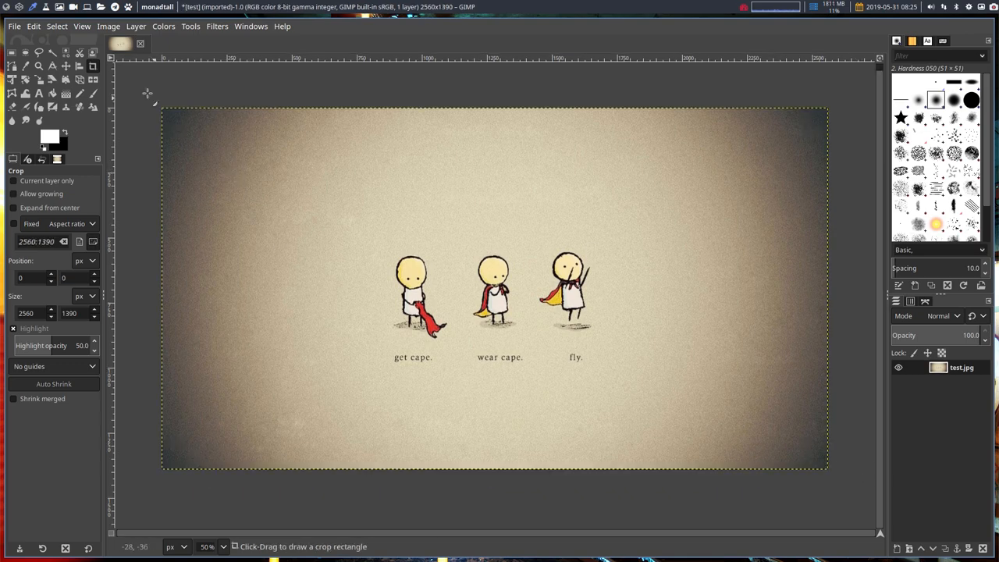
pyautogui.moveTo(237, 246)
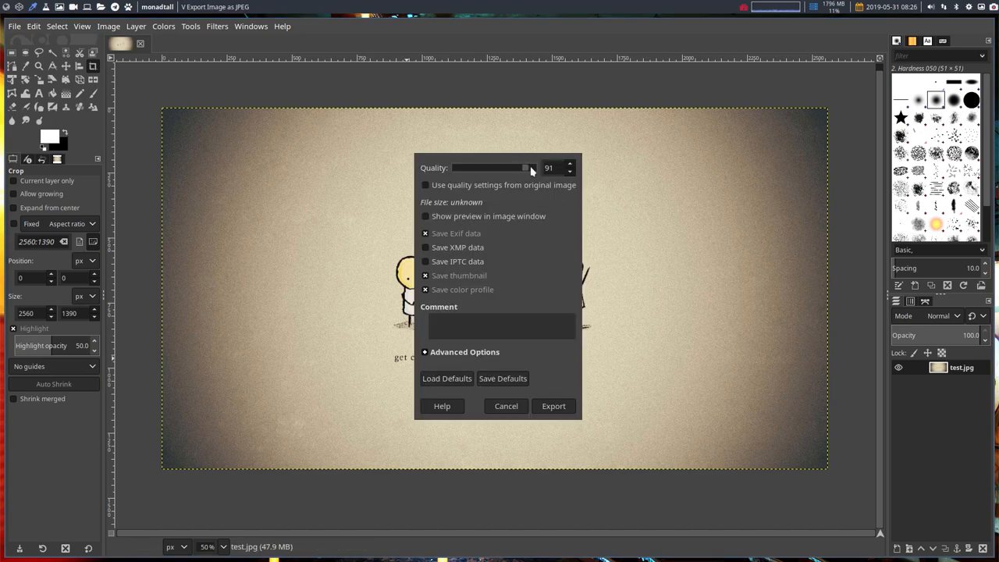
pyautogui.click(552, 406)
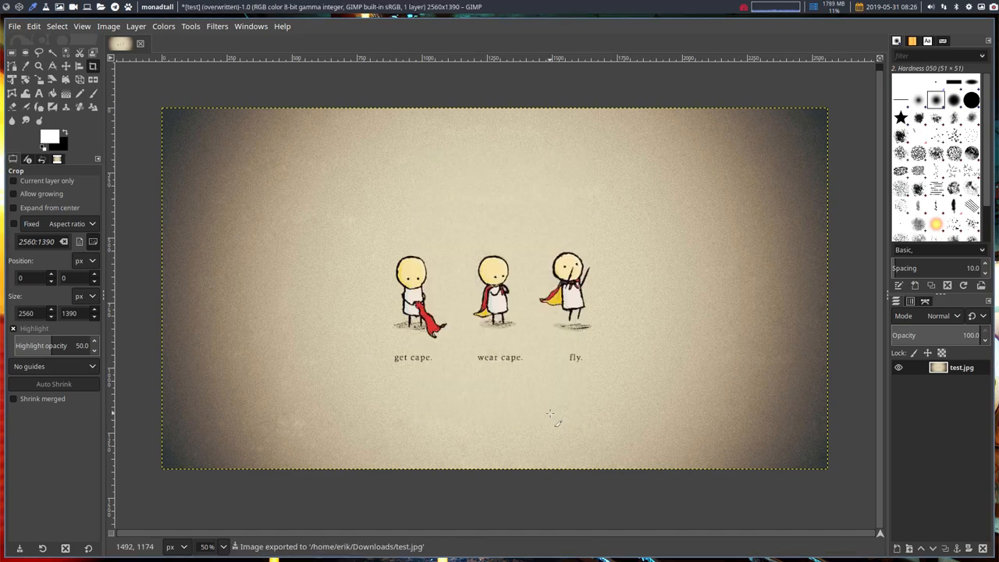
pyautogui.moveTo(728, 153)
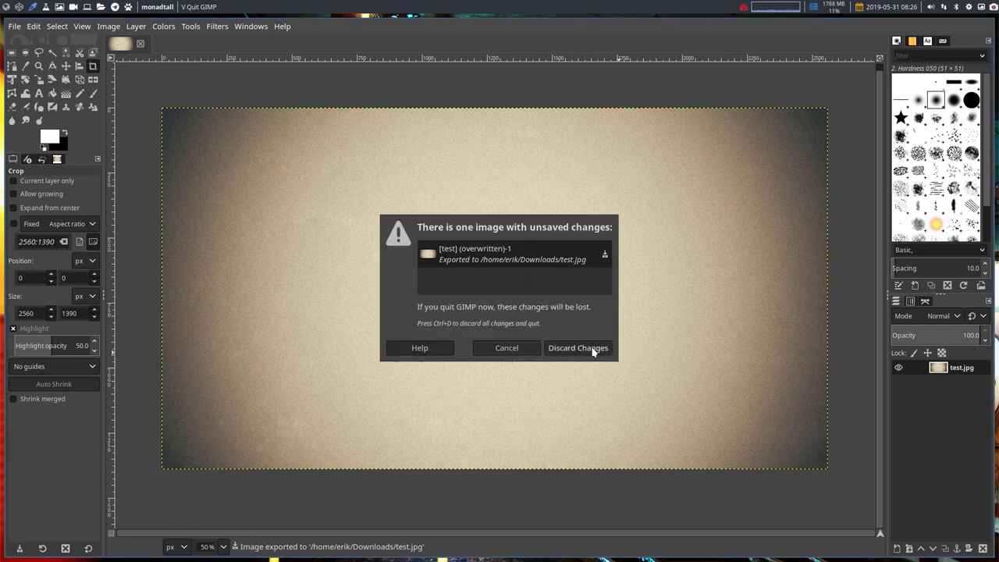
pyautogui.click(577, 346)
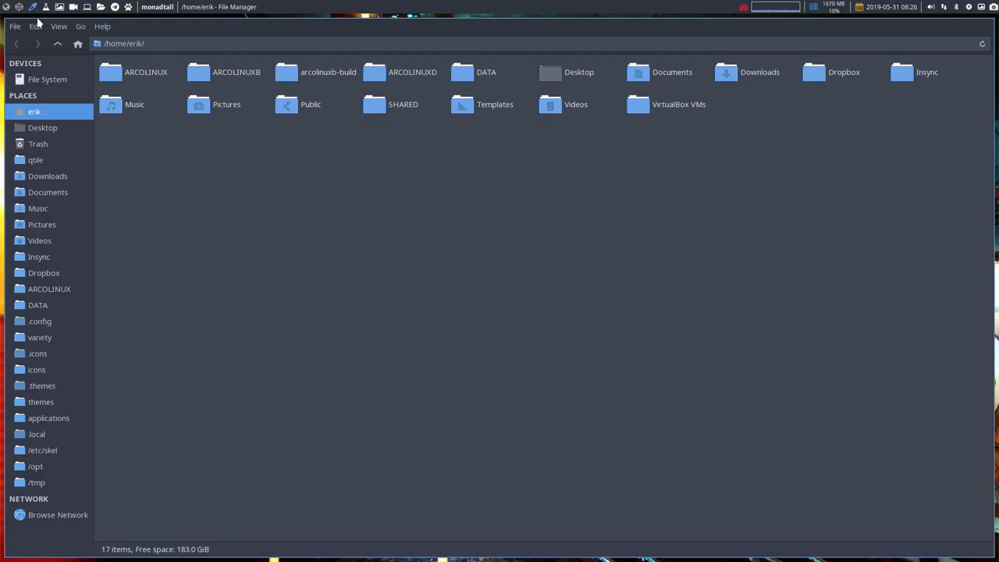
pyautogui.moveTo(59, 156)
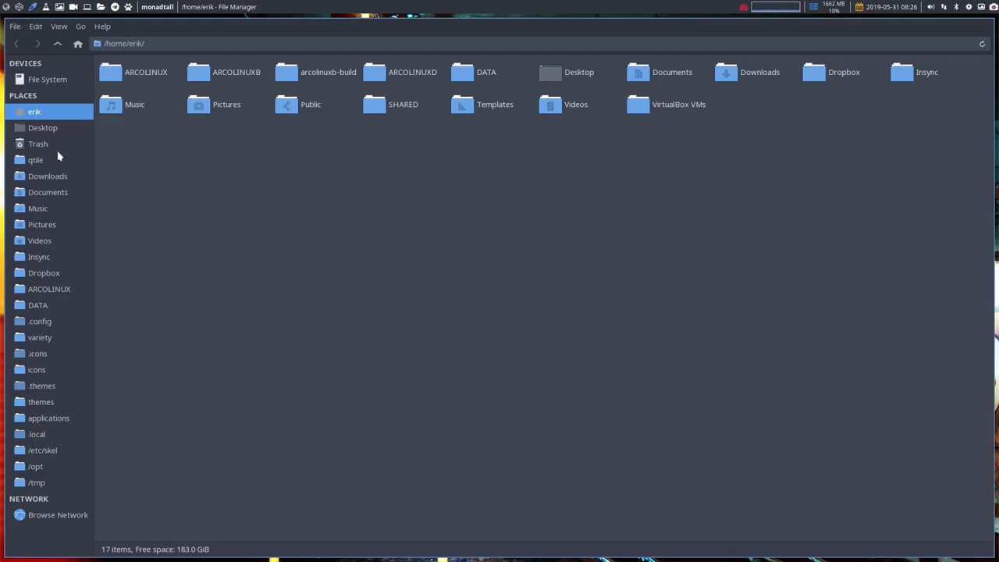